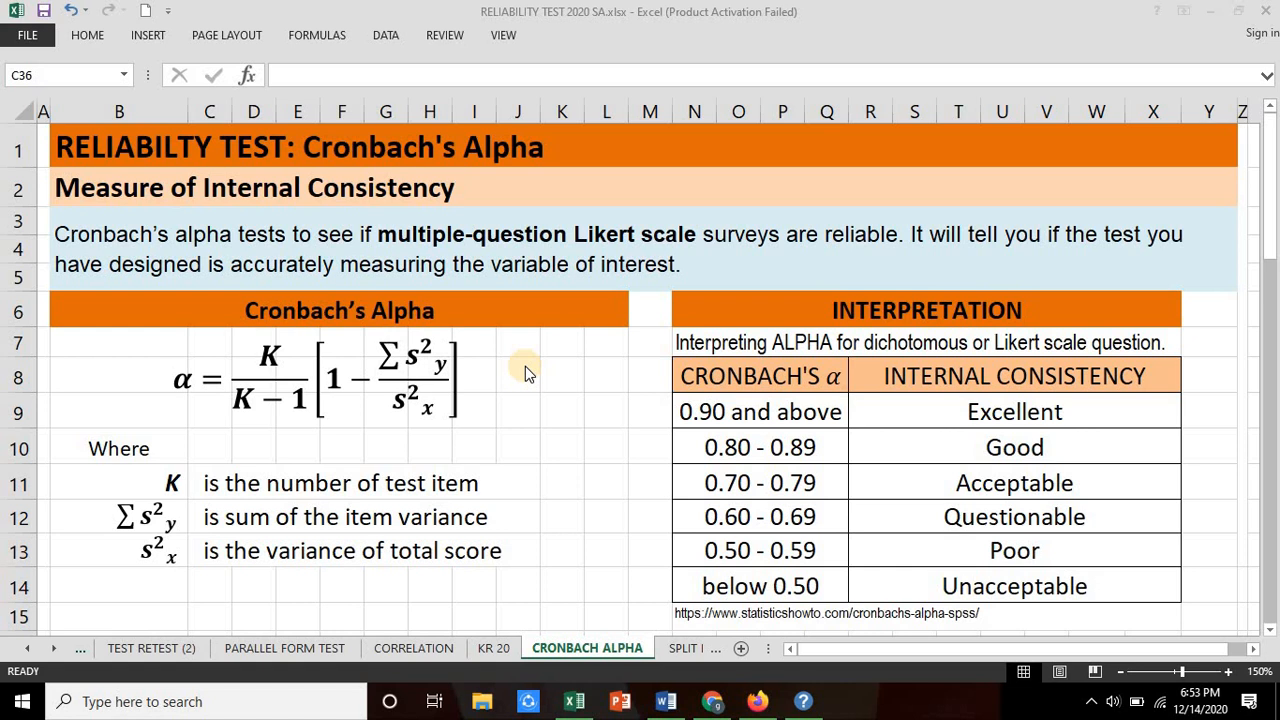
pyautogui.moveTo(245, 160)
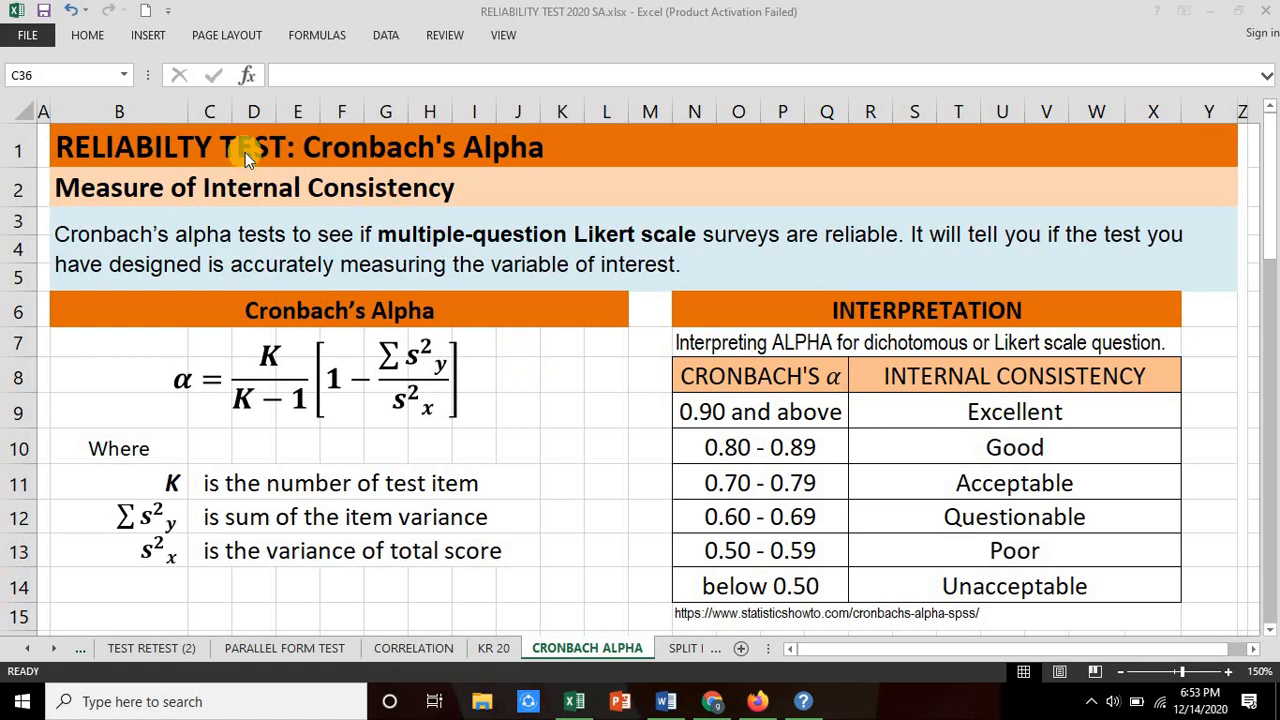
# - Scroll to the 15-respondent Q1–Q20 example table and select column G, row 23 and C36
pyautogui.click(245, 147)
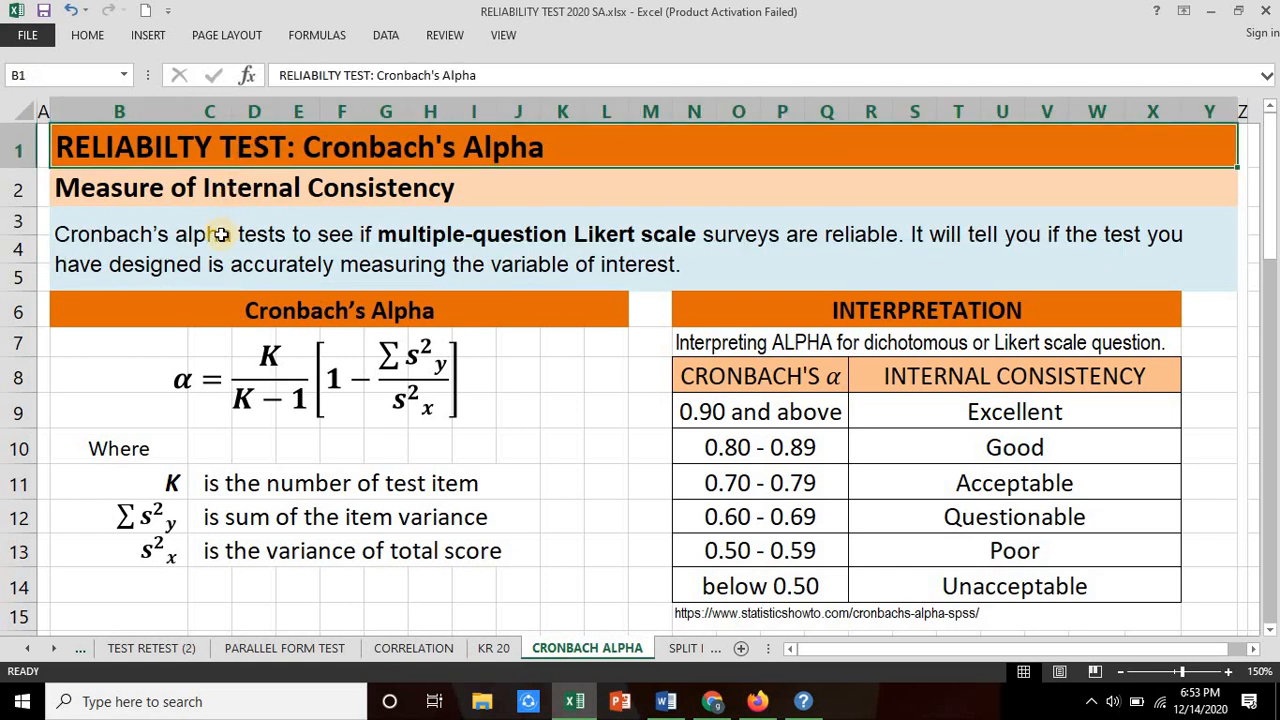
pyautogui.moveTo(224, 218)
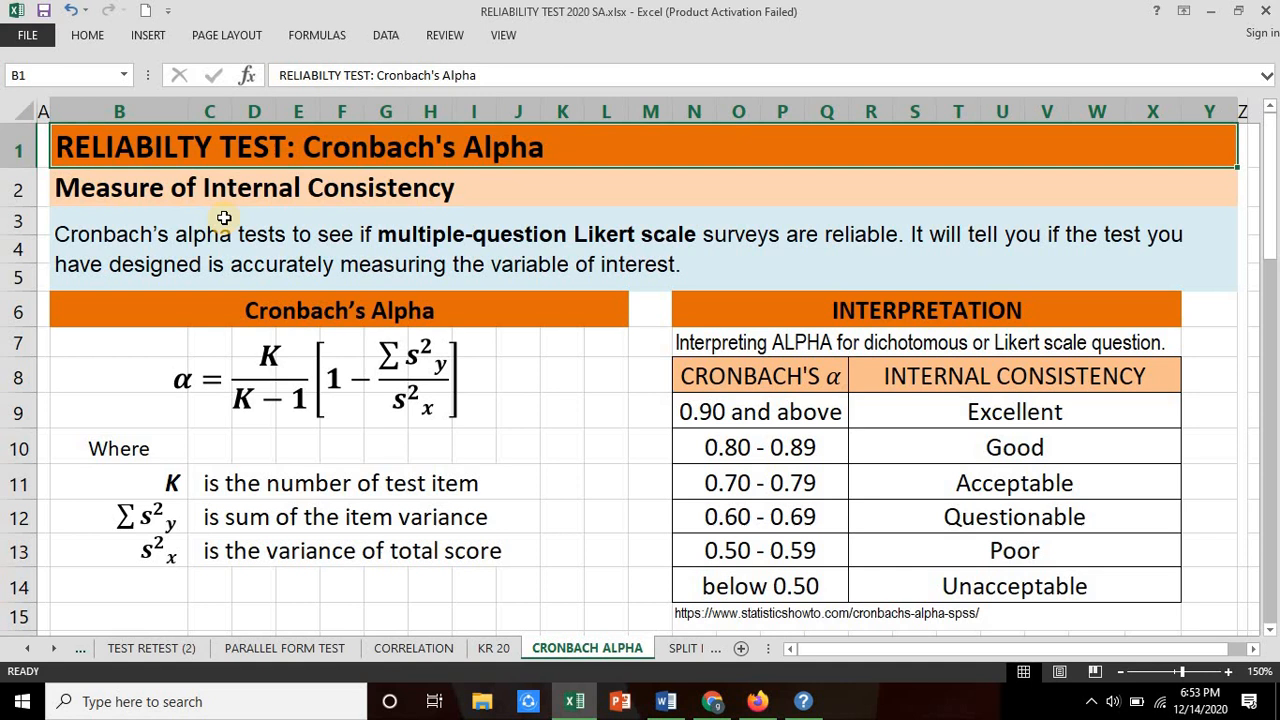
pyautogui.moveTo(245, 284)
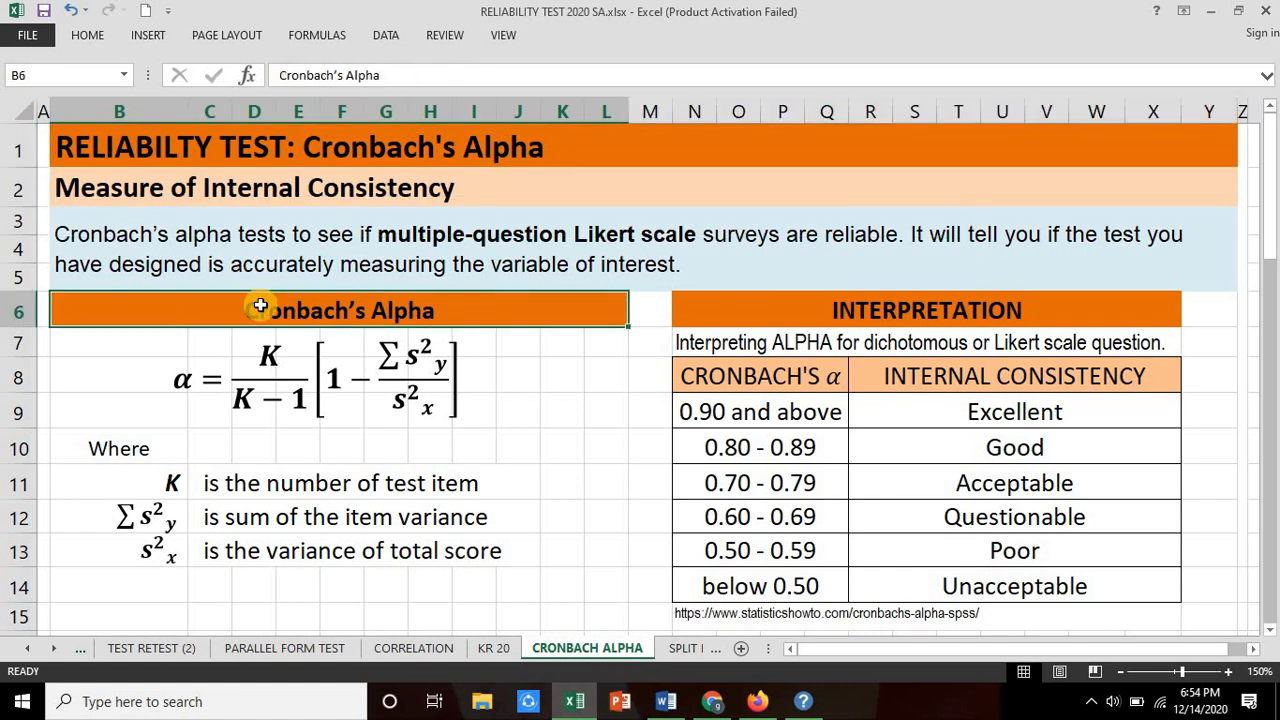
pyautogui.moveTo(175, 380)
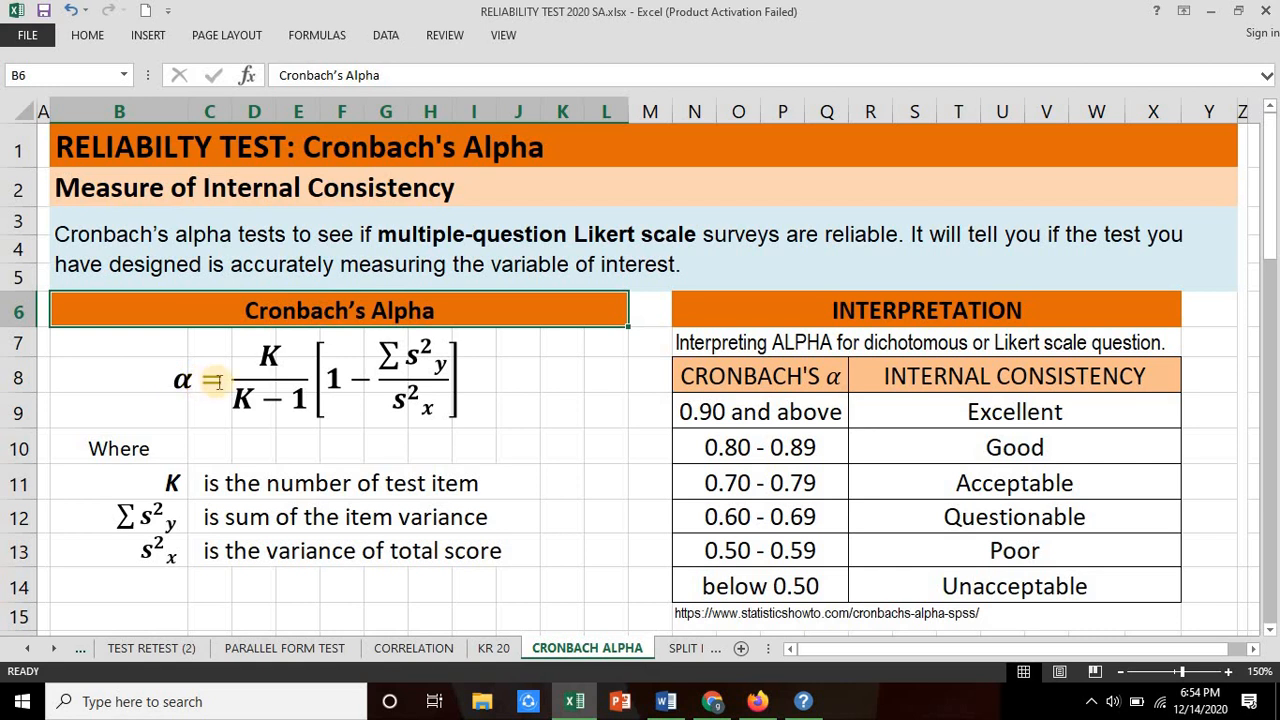
pyautogui.moveTo(320, 438)
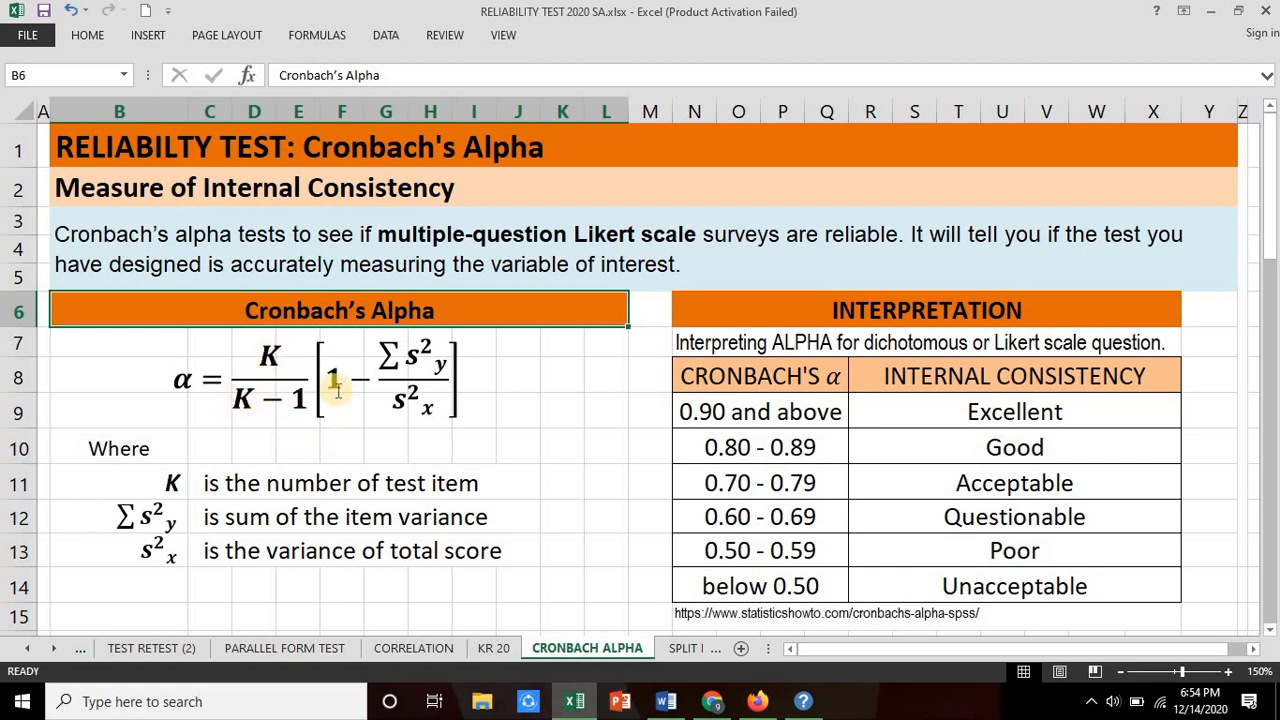
pyautogui.moveTo(392, 378)
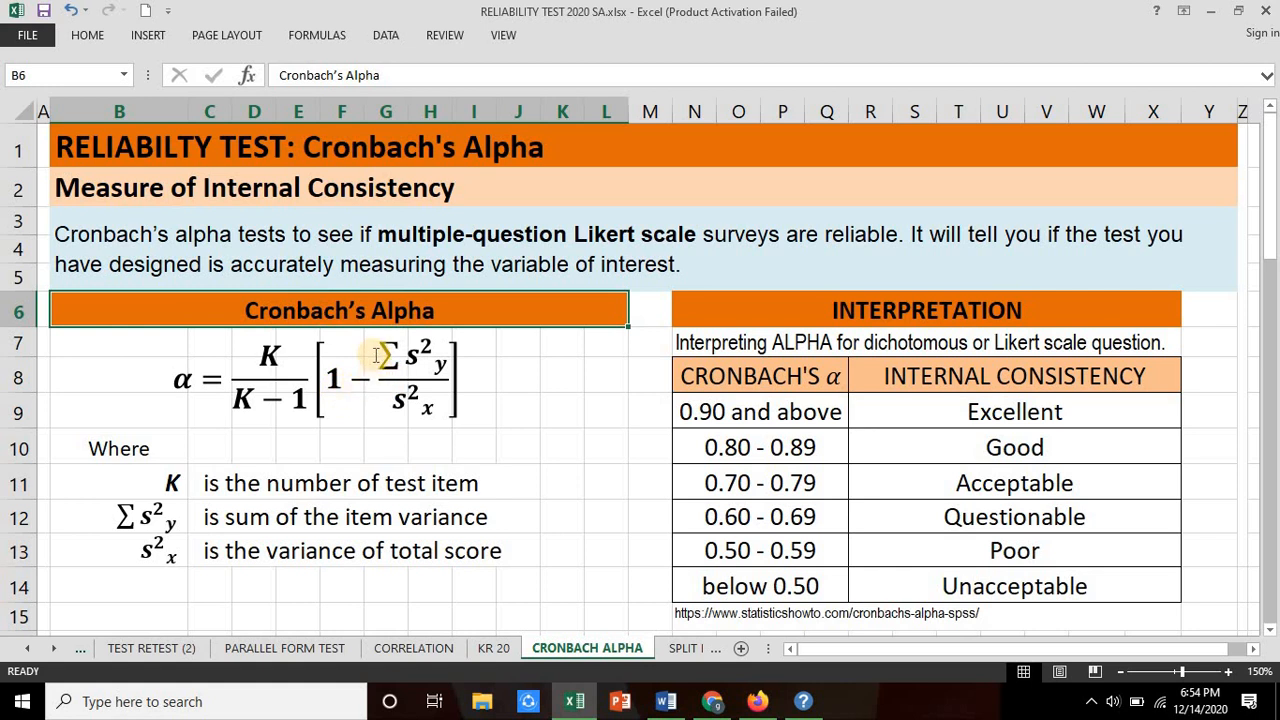
pyautogui.moveTo(440, 375)
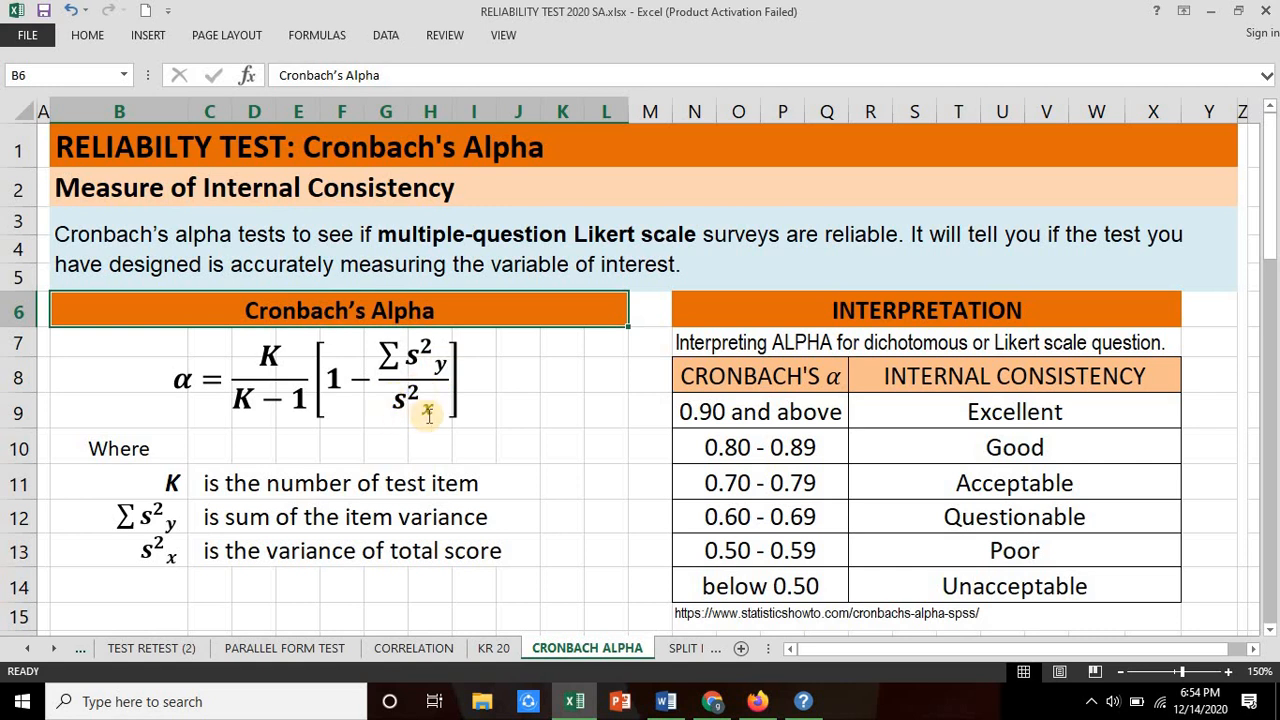
pyautogui.moveTo(126, 482)
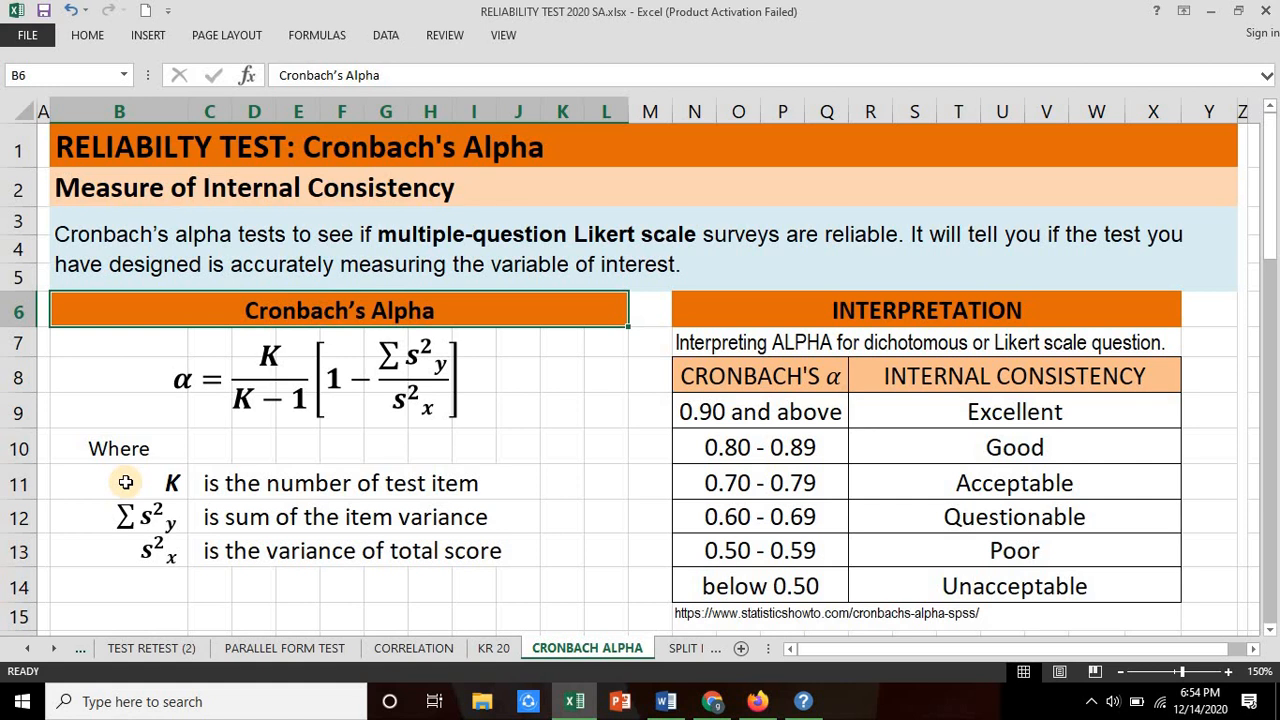
pyautogui.moveTo(157, 520)
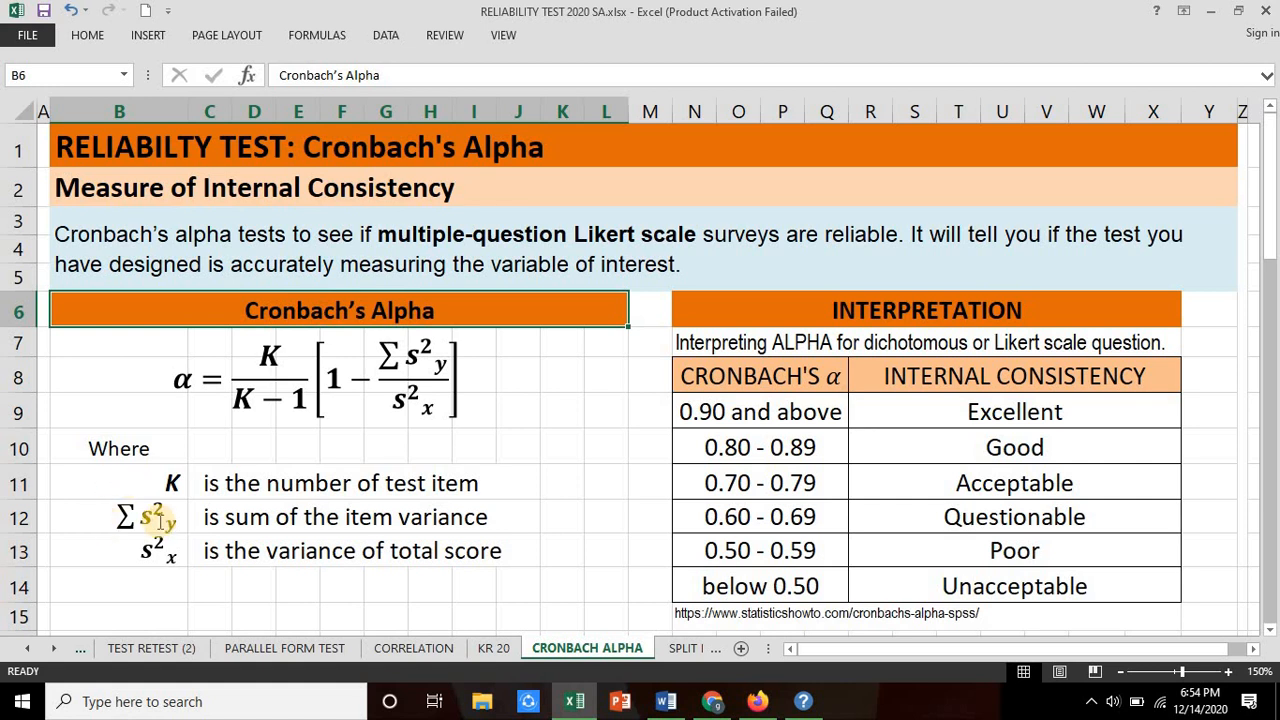
pyautogui.moveTo(180, 523)
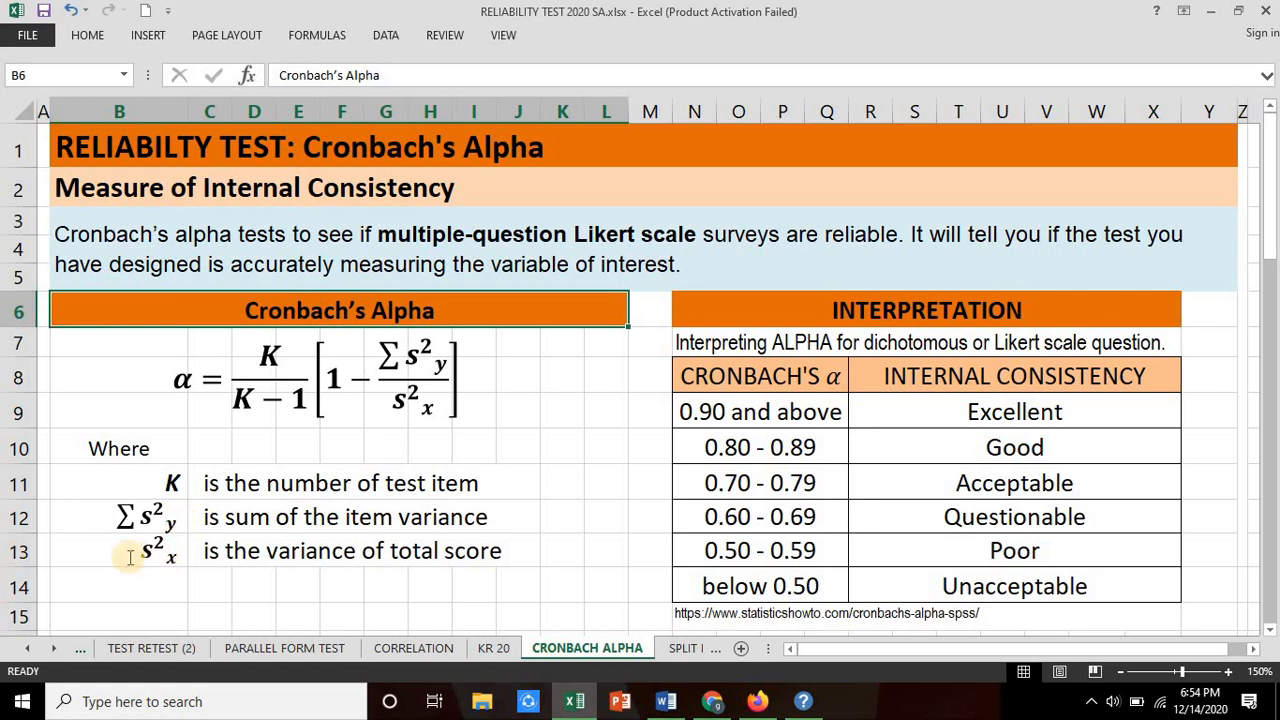
pyautogui.moveTo(177, 573)
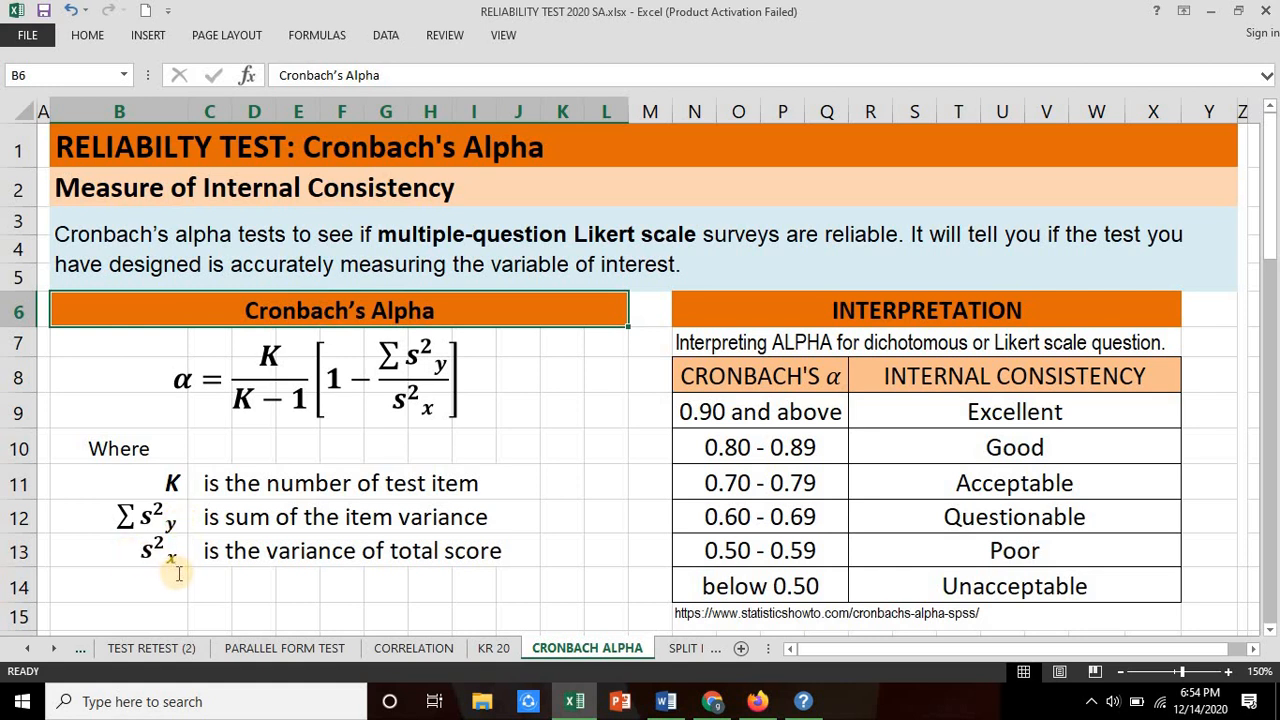
pyautogui.moveTo(303, 579)
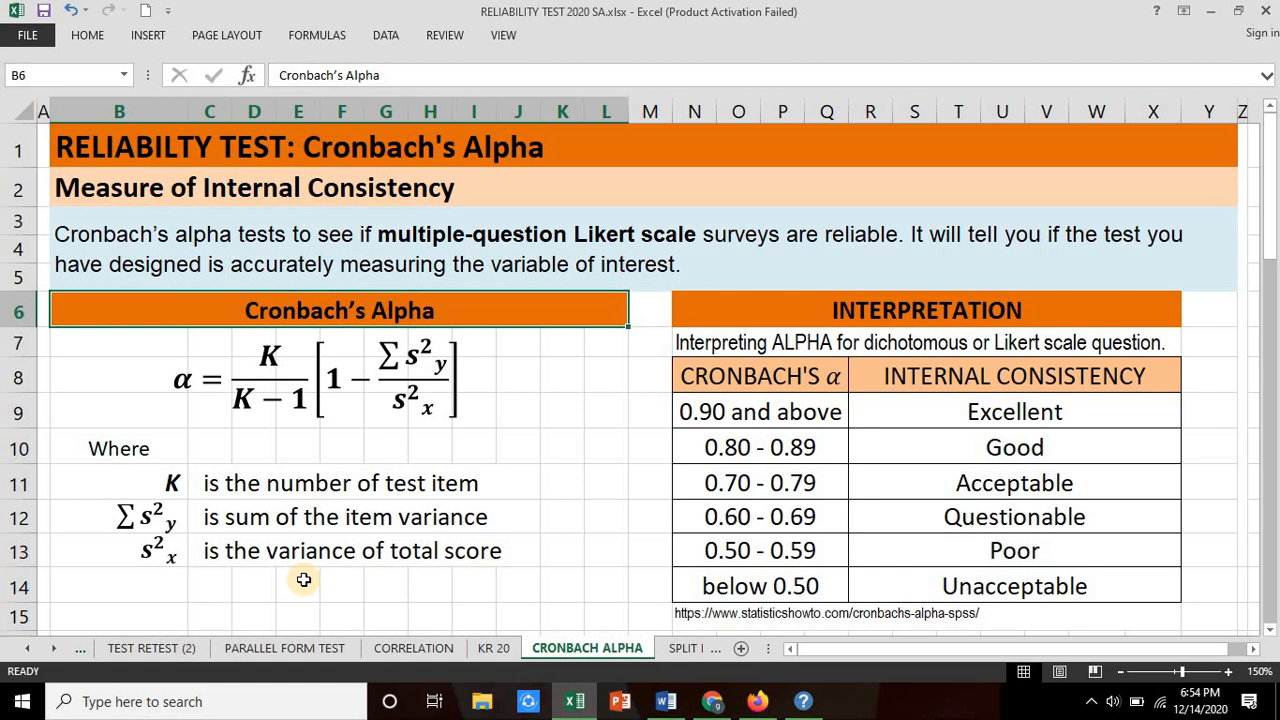
pyautogui.click(925, 310)
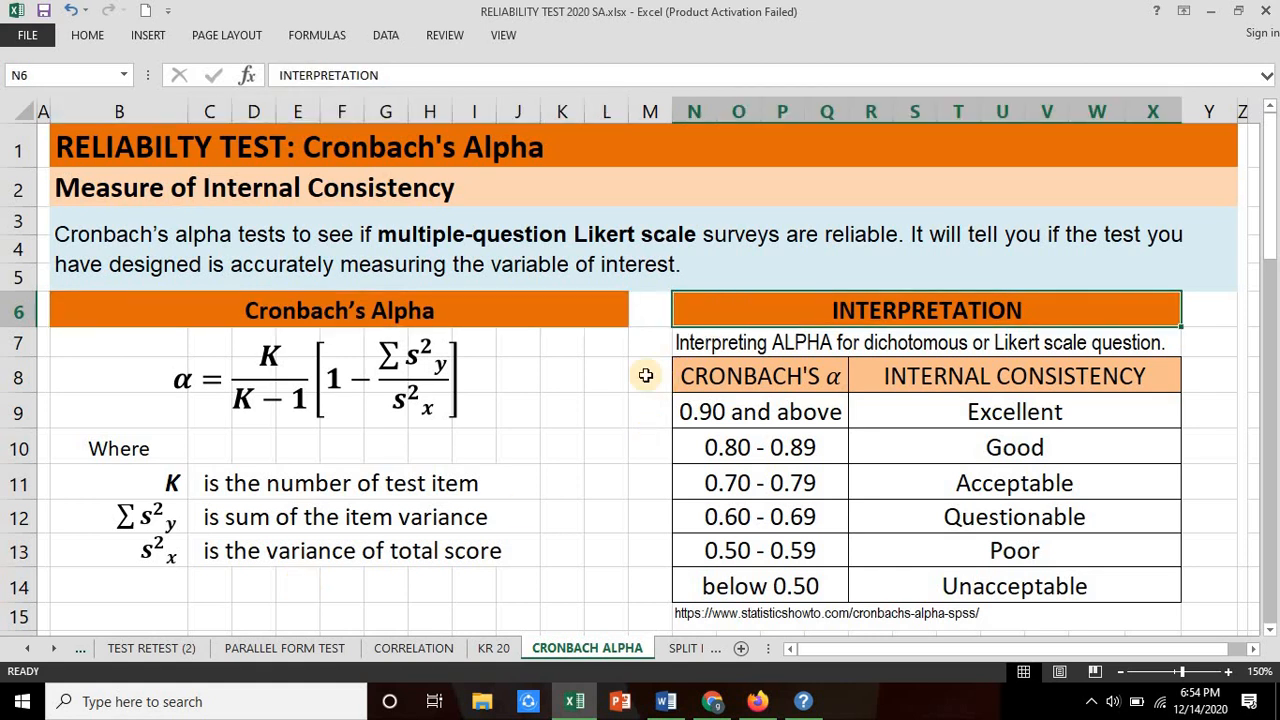
pyautogui.moveTo(654, 589)
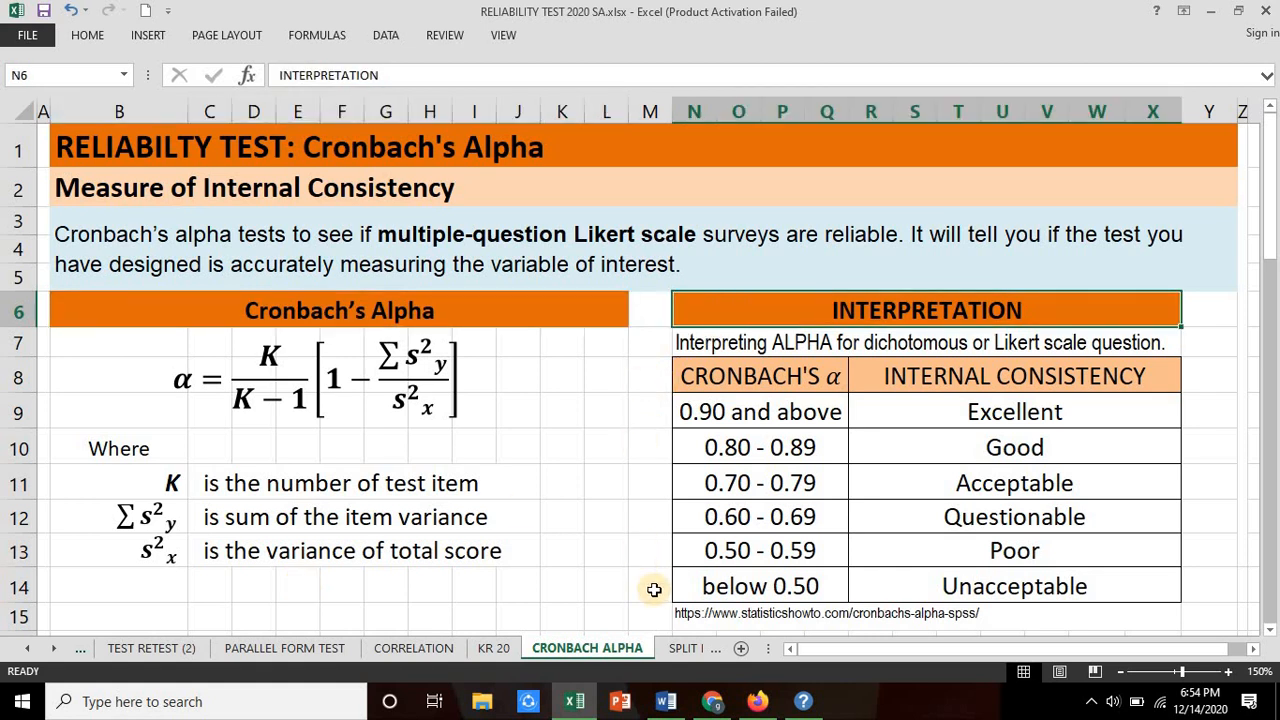
pyautogui.moveTo(870, 490)
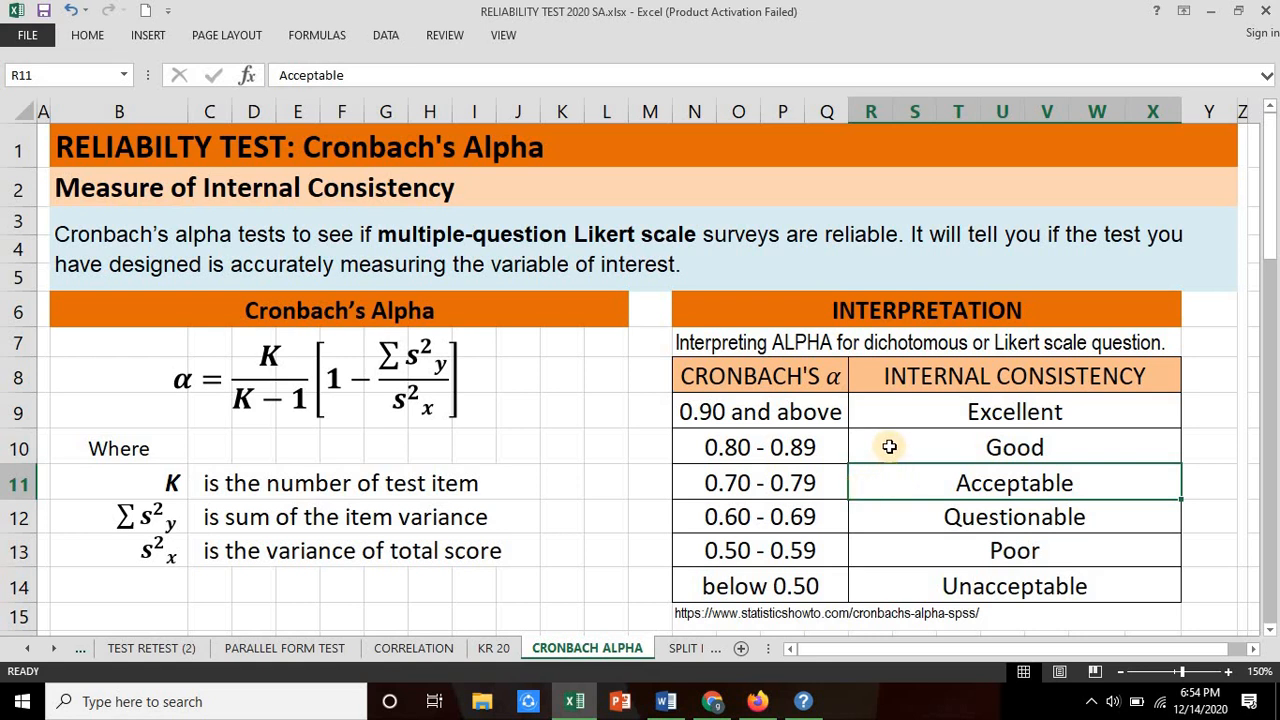
pyautogui.moveTo(869, 495)
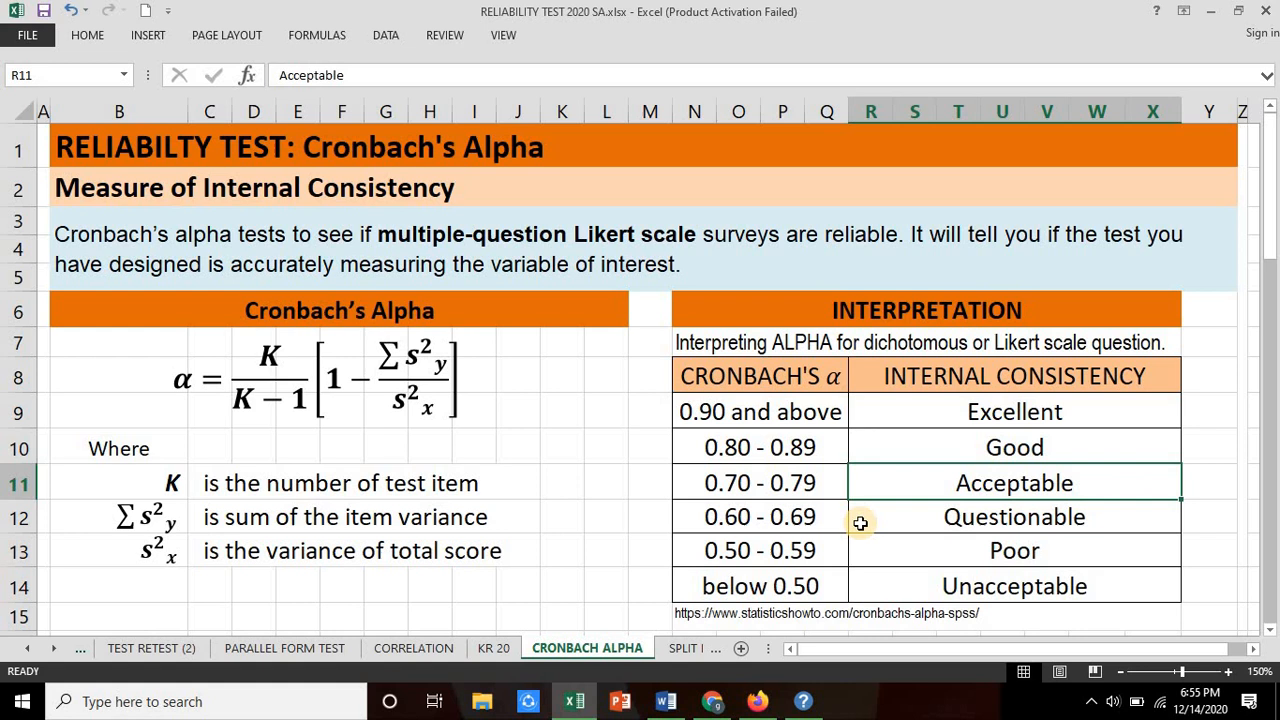
pyautogui.moveTo(897, 589)
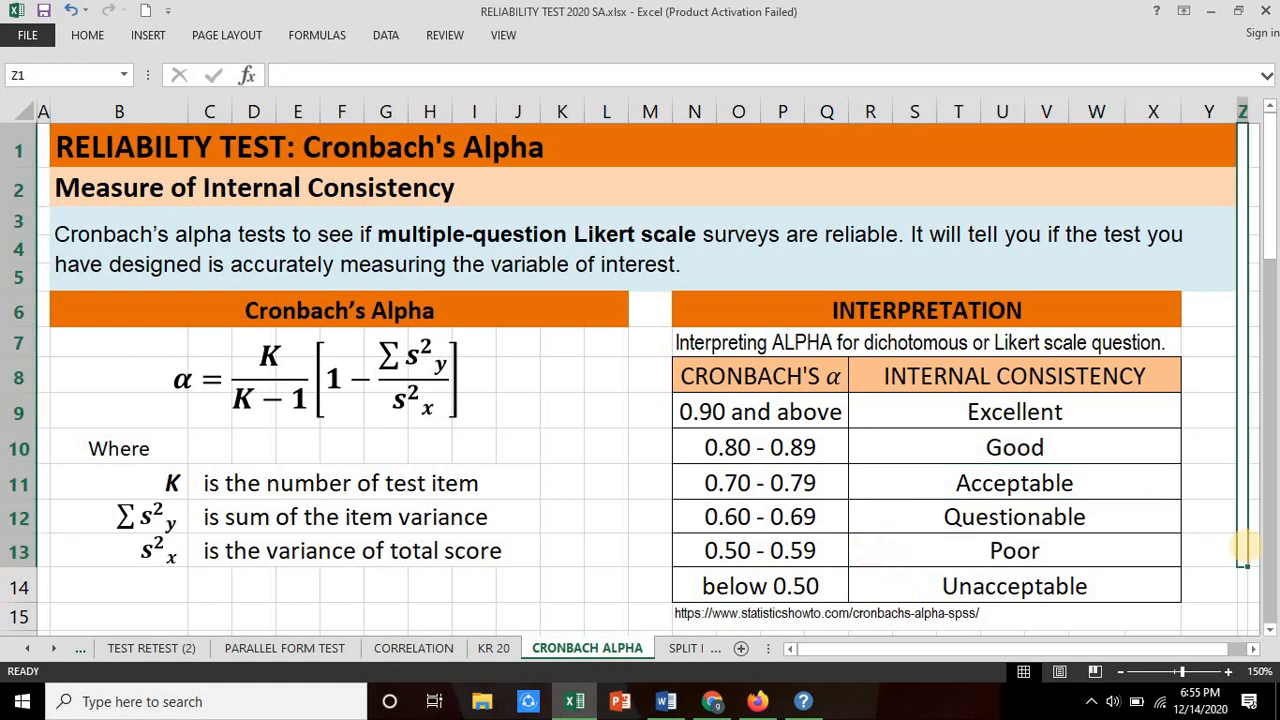
pyautogui.scroll(-3)
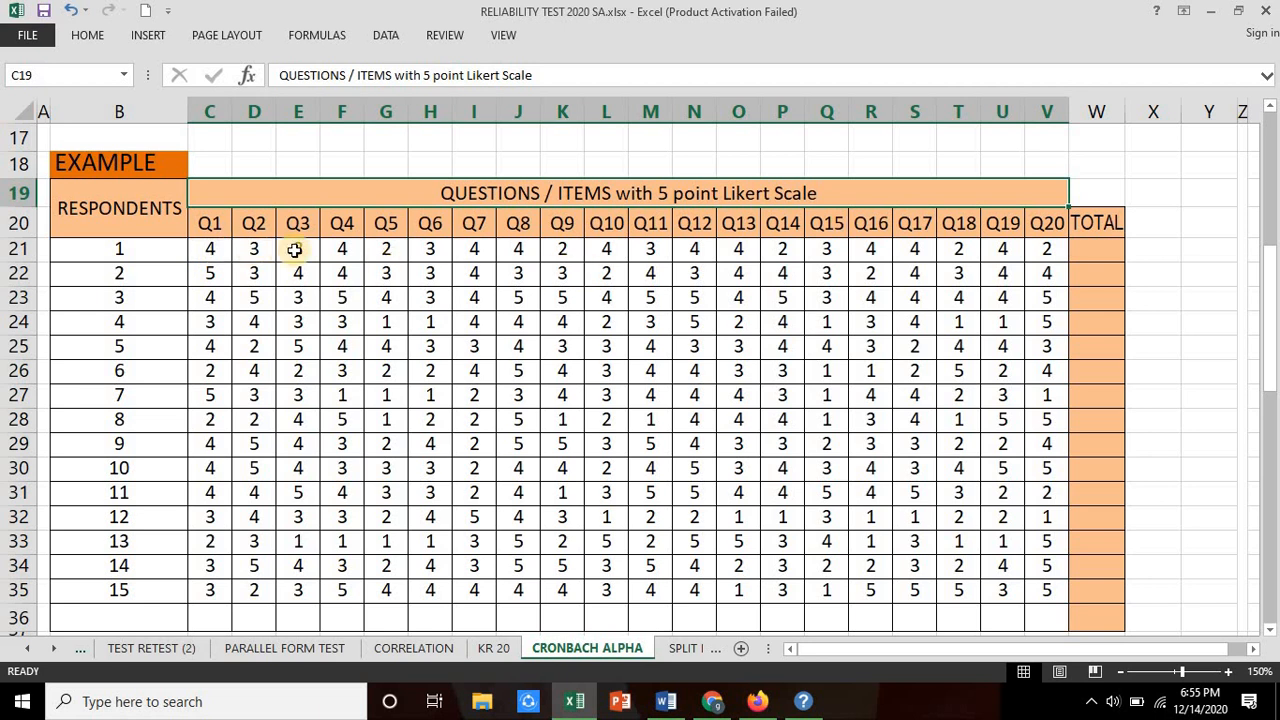
pyautogui.click(209, 111)
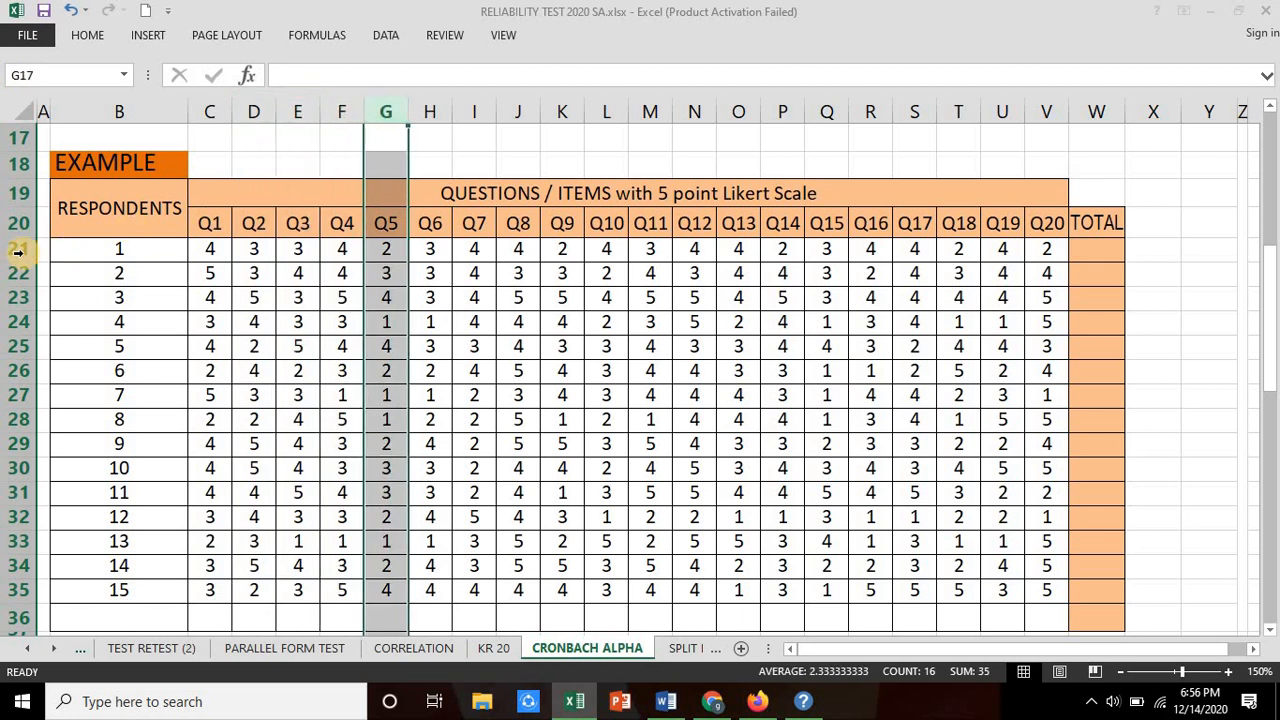
pyautogui.click(18, 297)
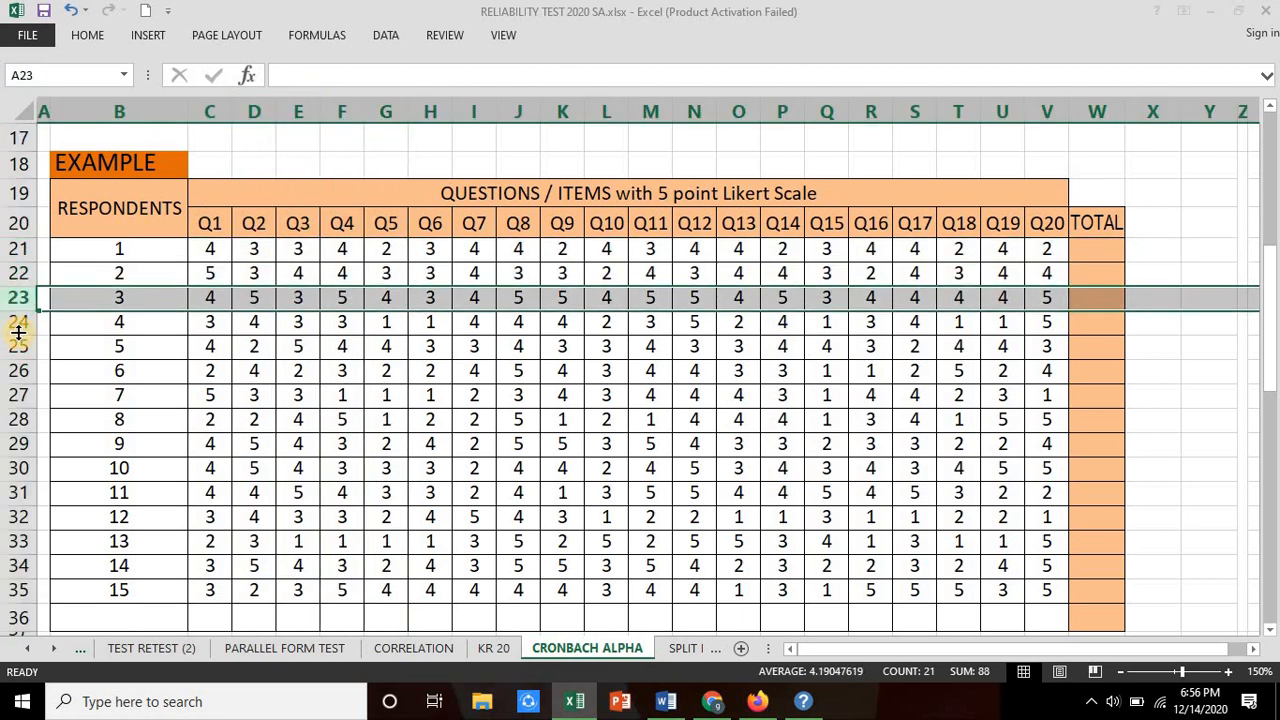
pyautogui.click(209, 617)
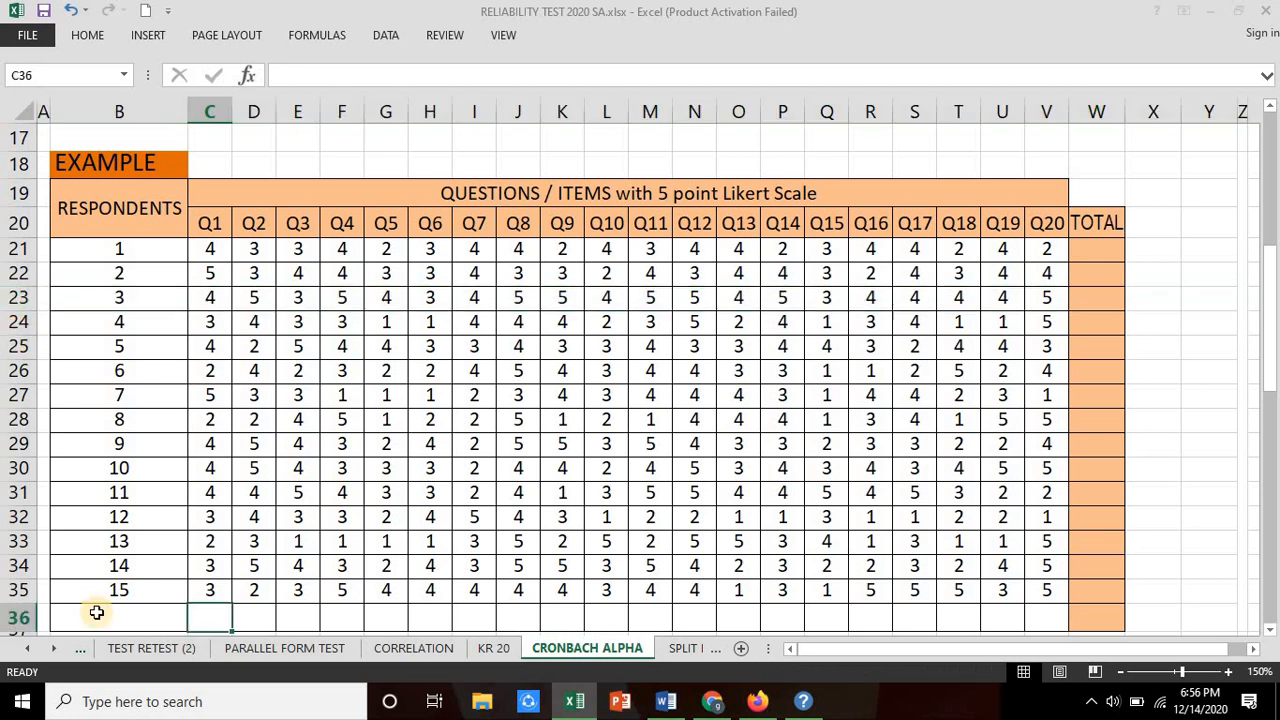
pyautogui.moveTo(243, 193)
pyautogui.write('=')
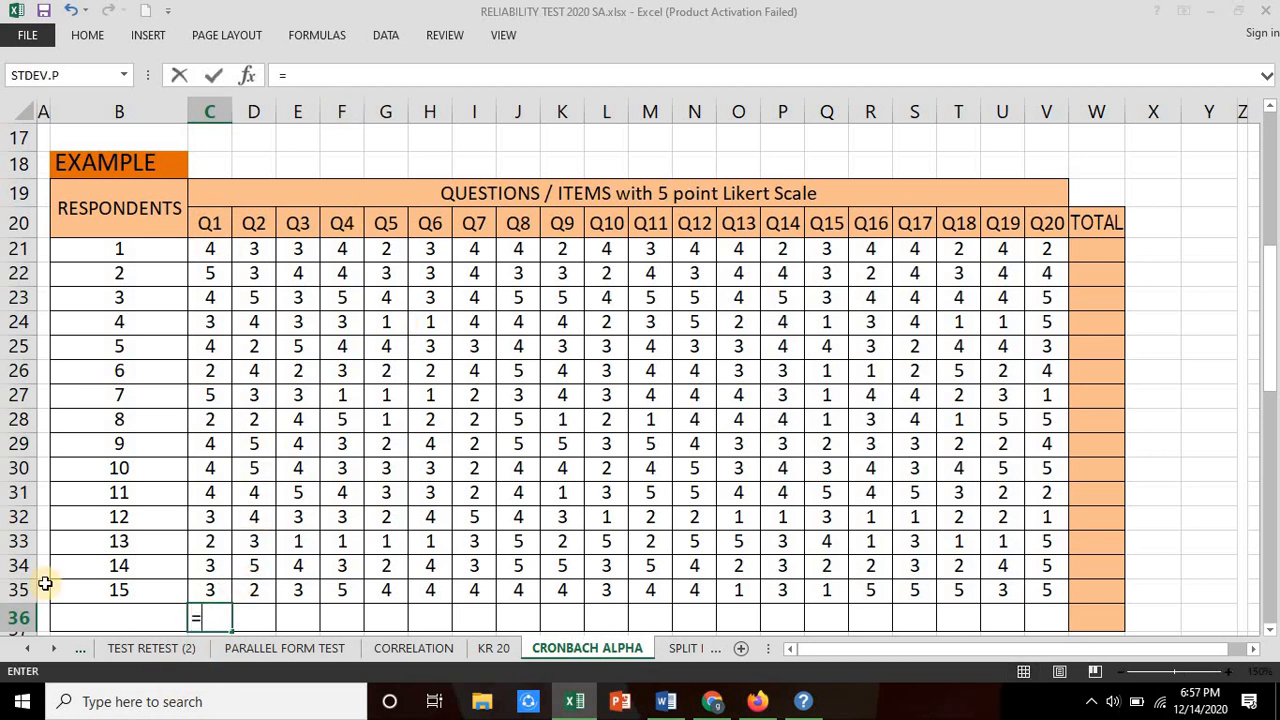
# - Enter =VAR.P(C21:C35) in C36 and fill it across to V36
pyautogui.write('var.p')
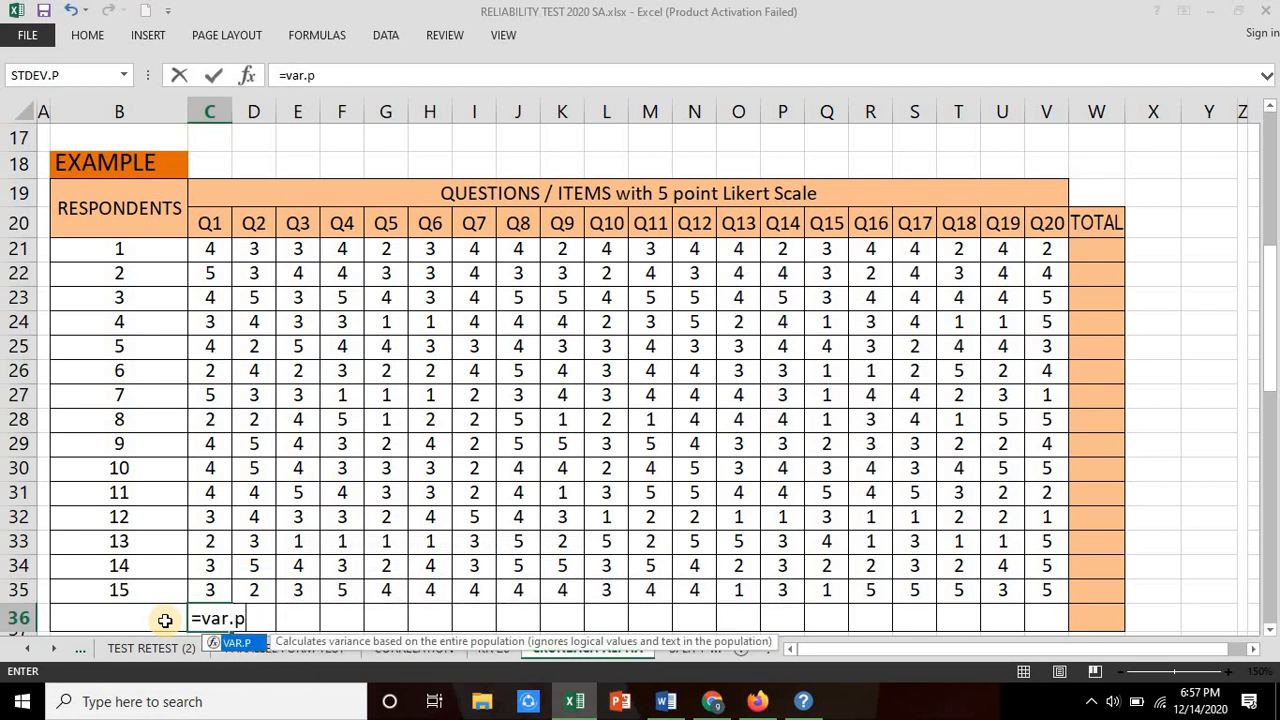
pyautogui.write('(')
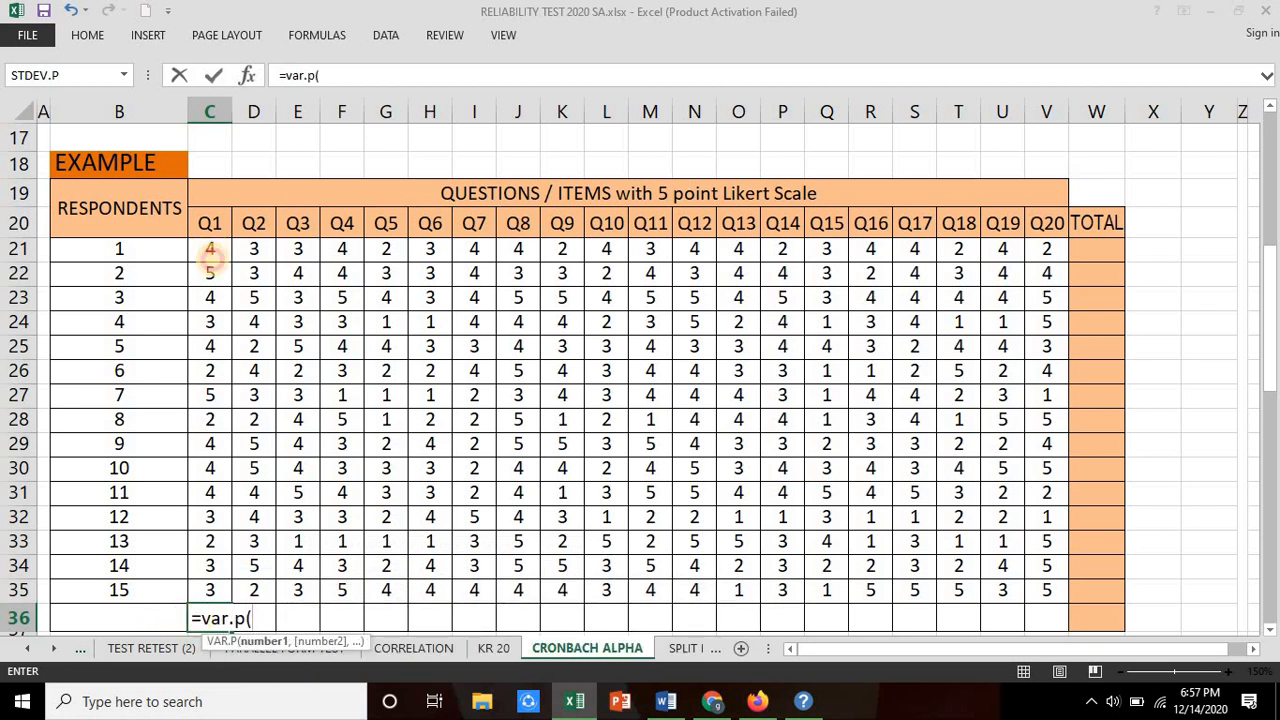
pyautogui.moveTo(209, 248); pyautogui.dragTo(209, 590)
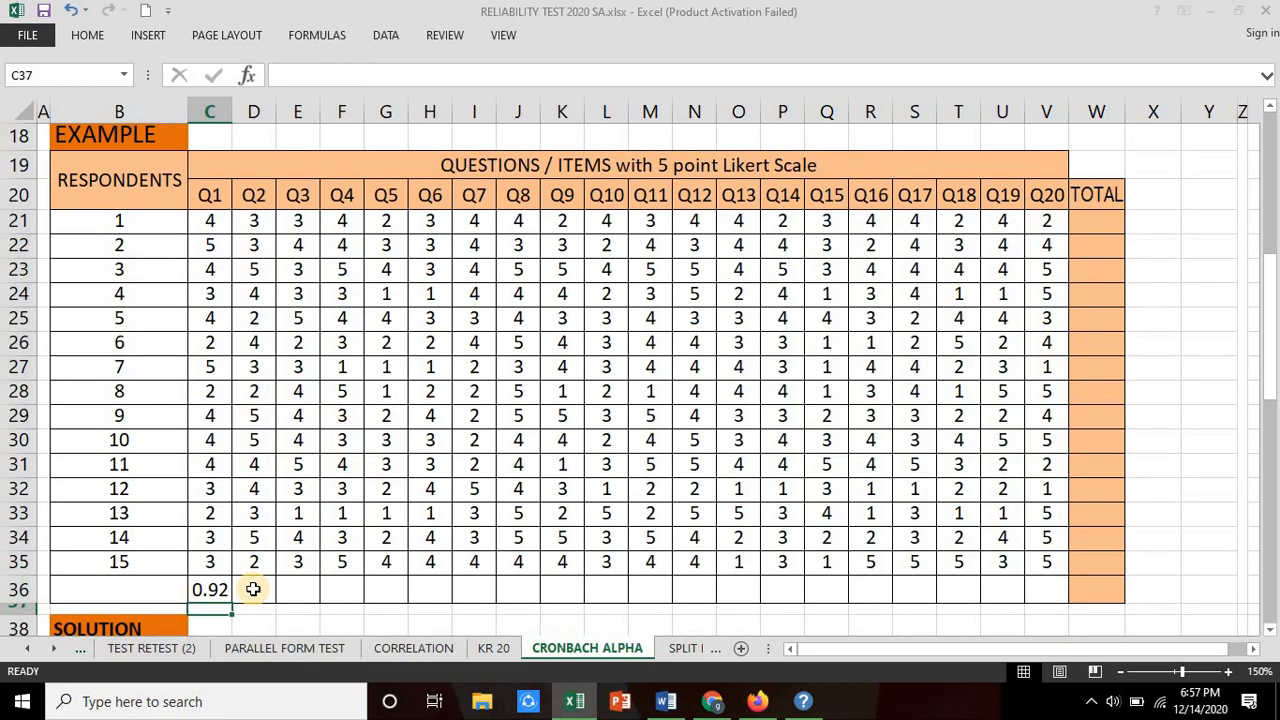
pyautogui.click(209, 589)
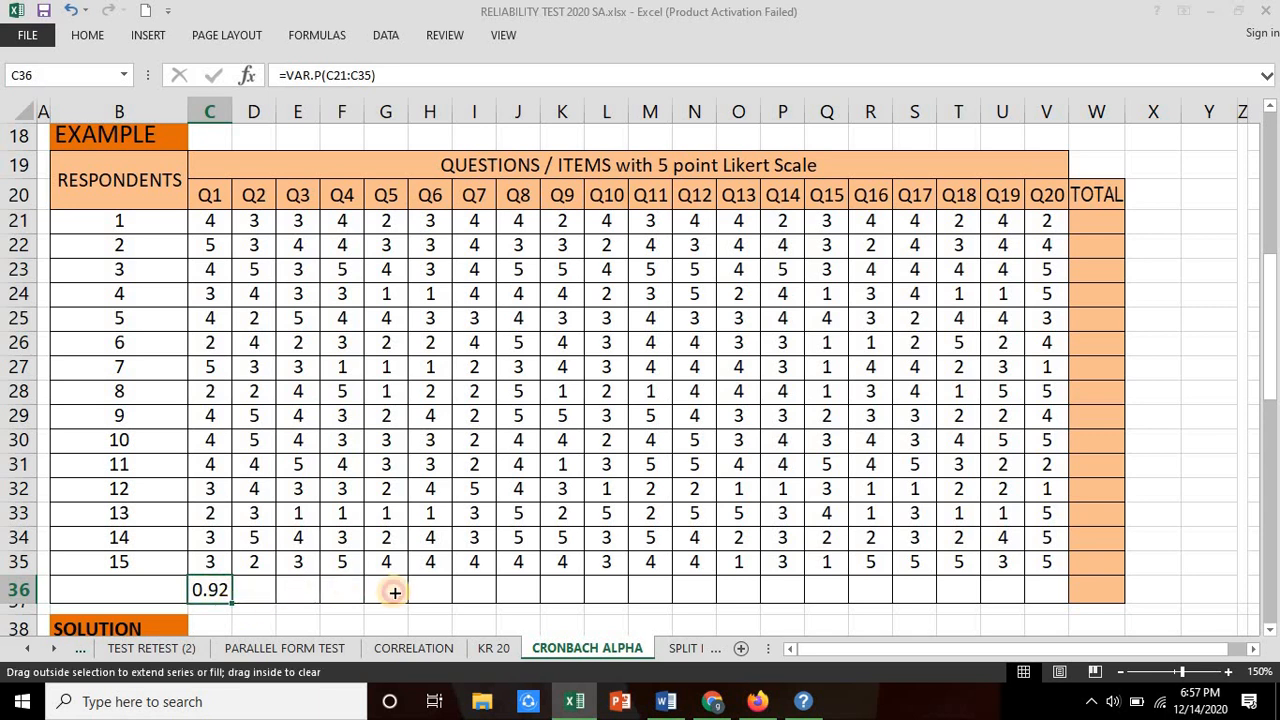
pyautogui.moveTo(210, 590); pyautogui.dragTo(1047, 590)
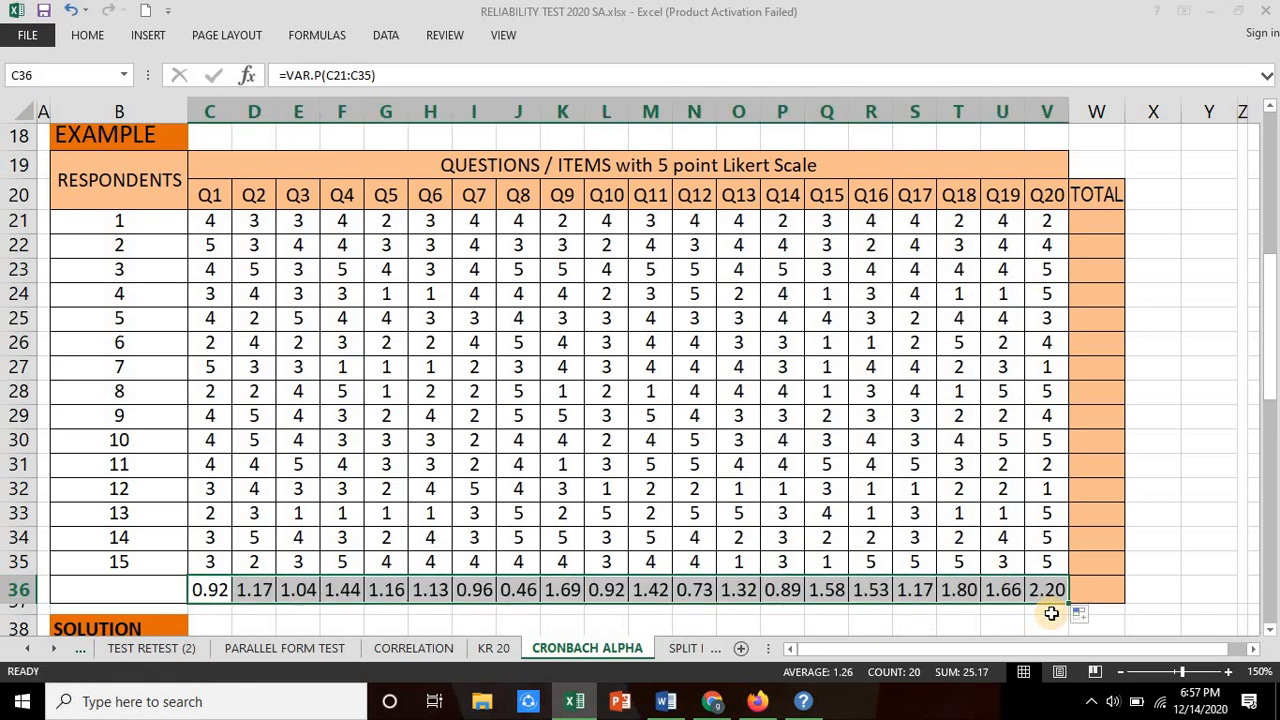
pyautogui.click(1096, 220)
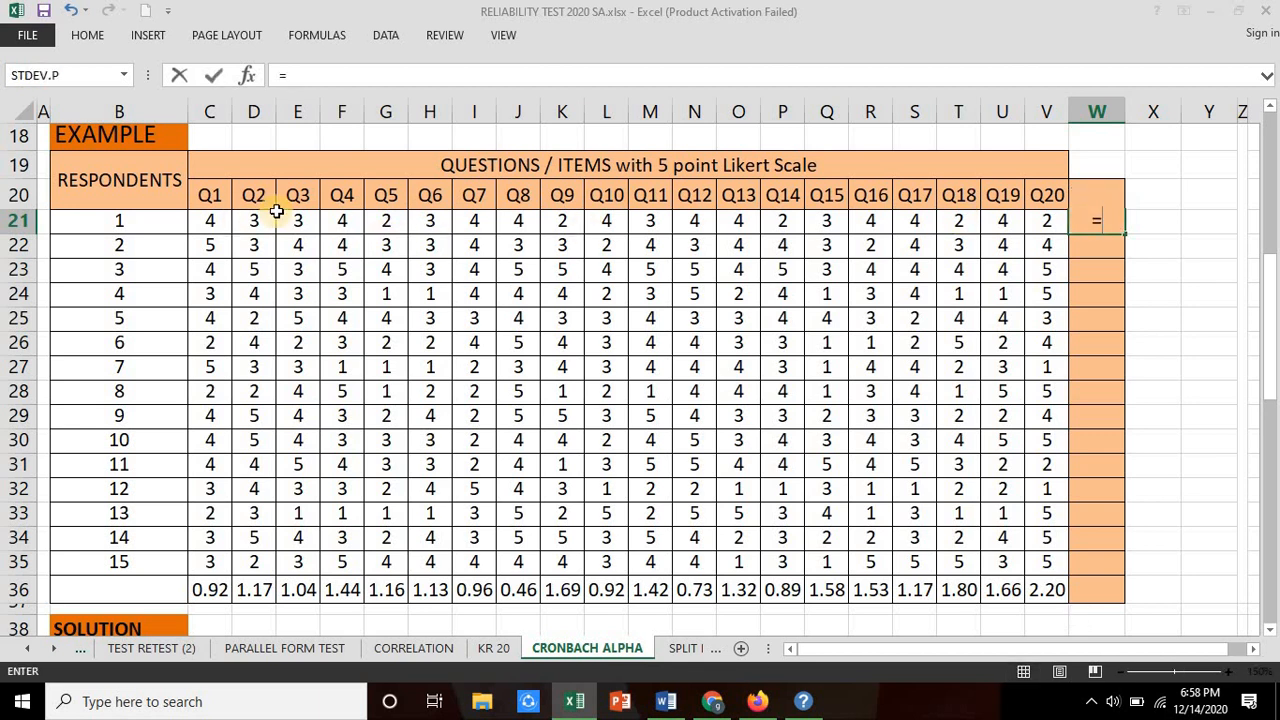
# - Enter =SUM(C21:V21) in W21 and fill it down through respondent 15
pyautogui.write('=sum(')
pyautogui.click(1097, 194)
pyautogui.write('TOTAL')
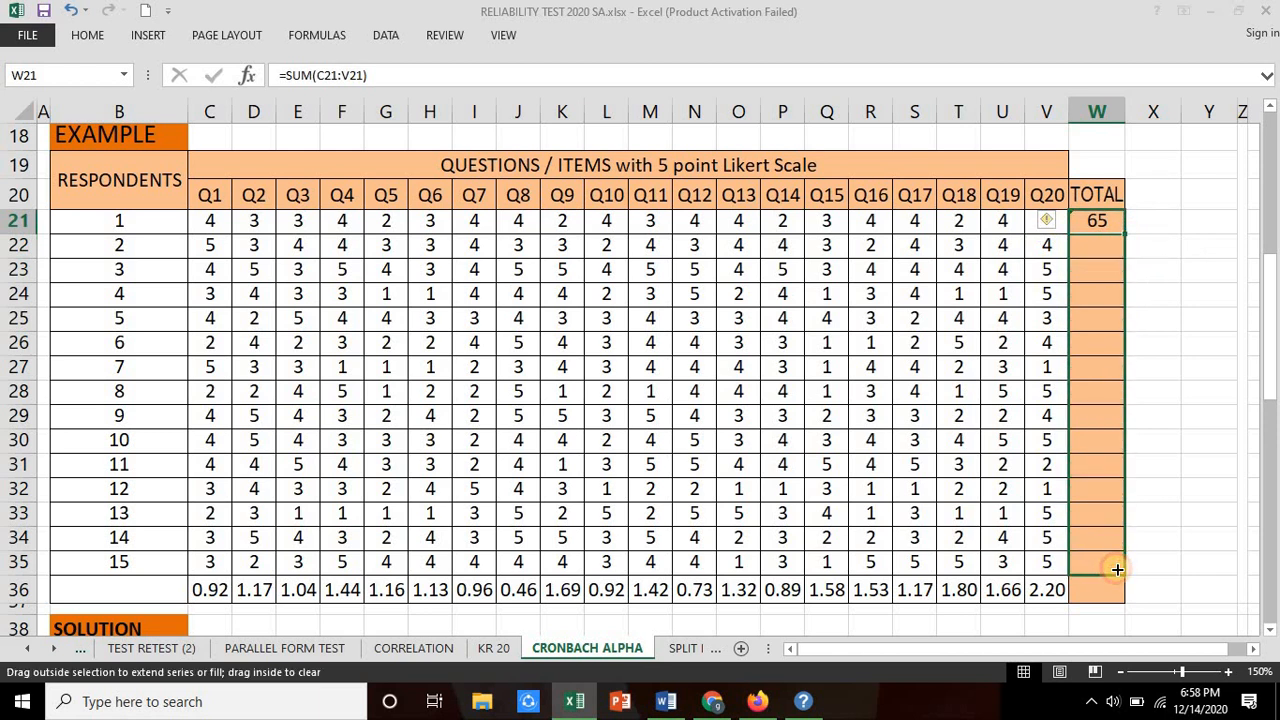
pyautogui.moveTo(1097, 220); pyautogui.dragTo(1097, 561)
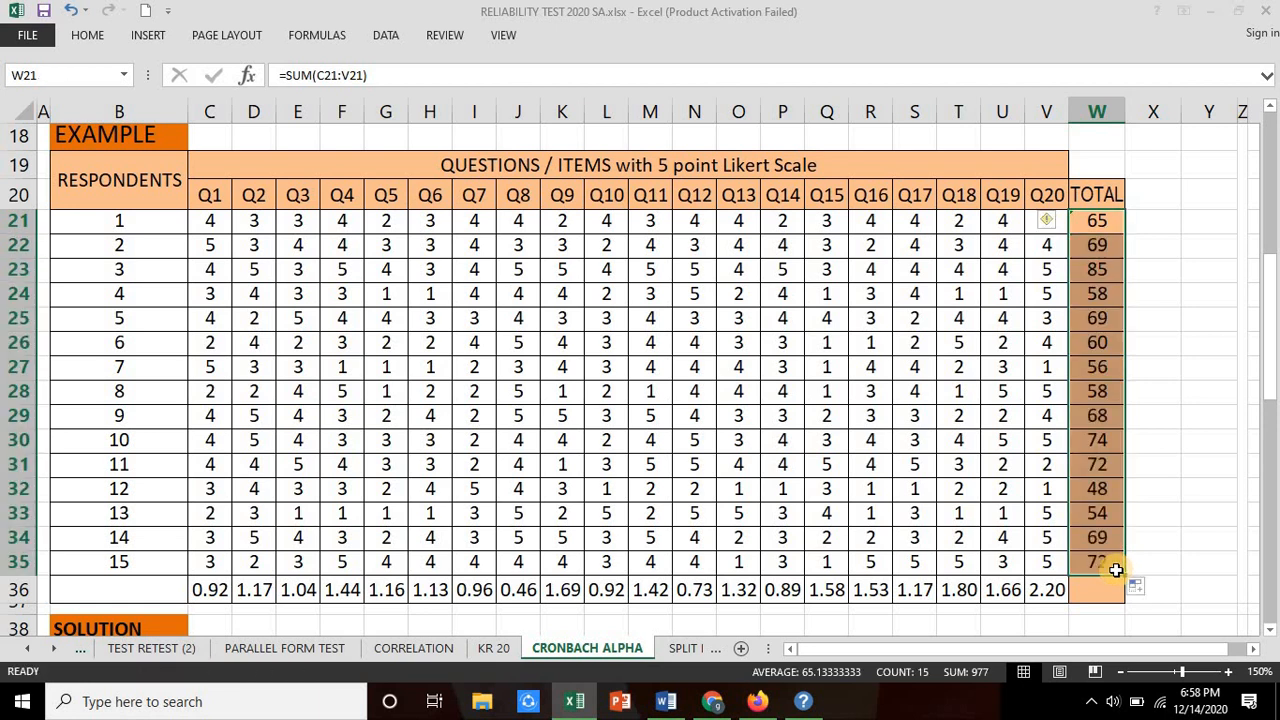
# - Enter =VAR.P(W21:W35) in W36, giving a total-score variance of 83.32
pyautogui.click(1096, 589)
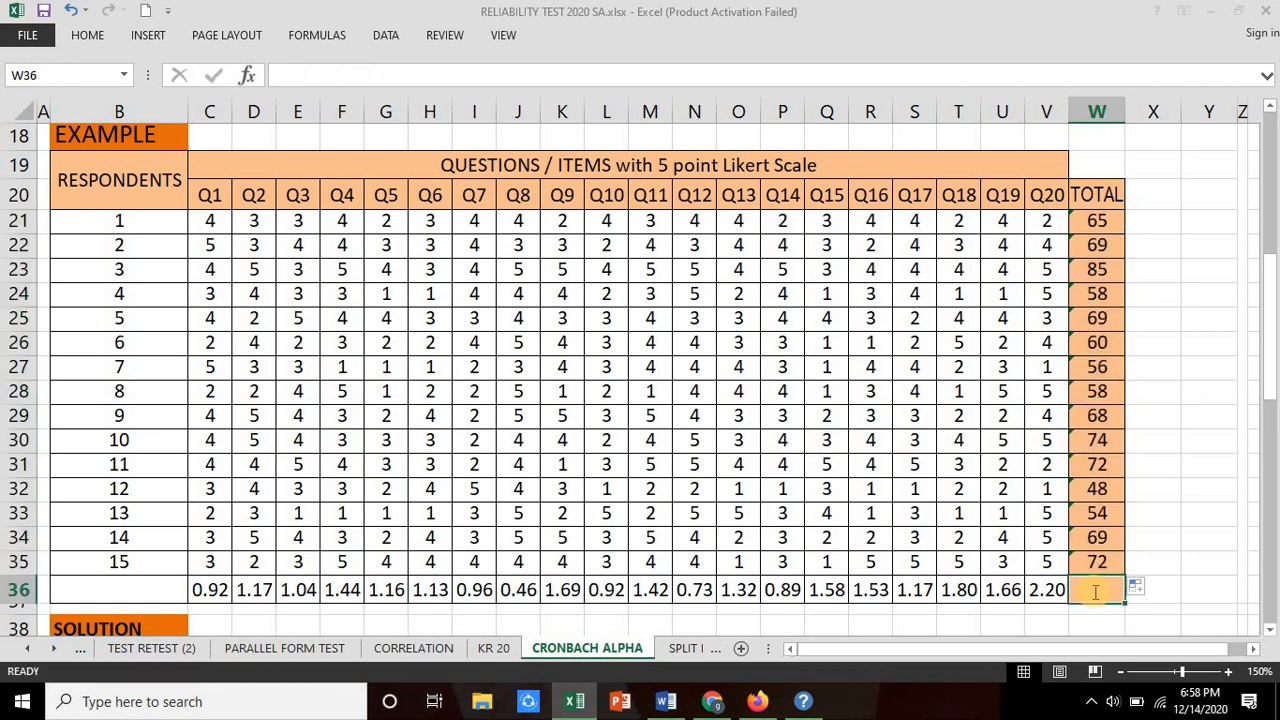
pyautogui.write('=var.p(')
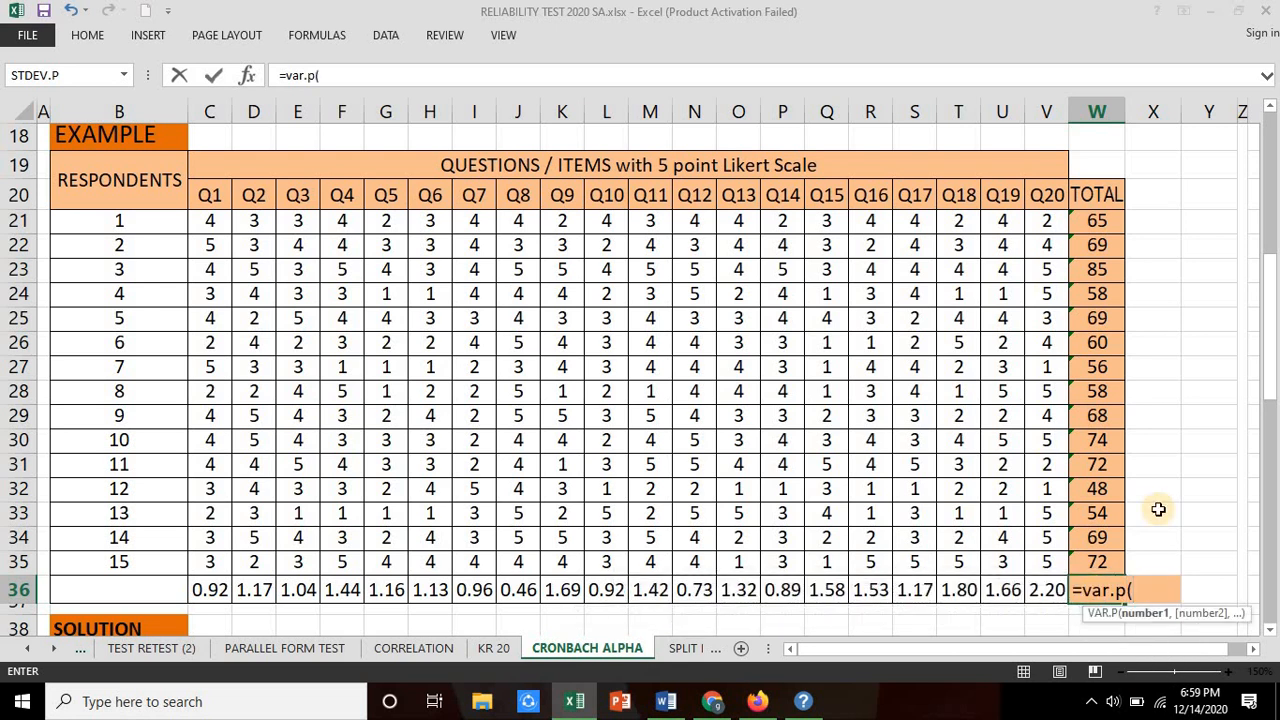
pyautogui.moveTo(1097, 220); pyautogui.dragTo(1097, 561)
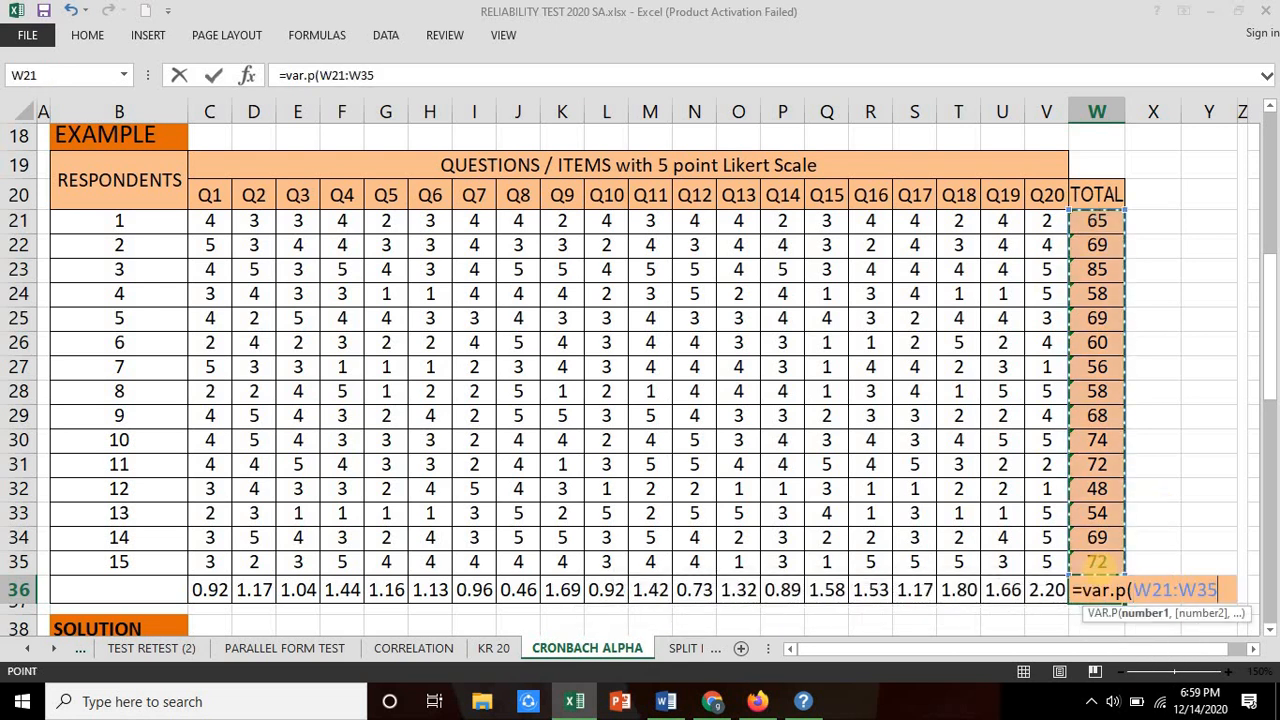
pyautogui.press('Enter')
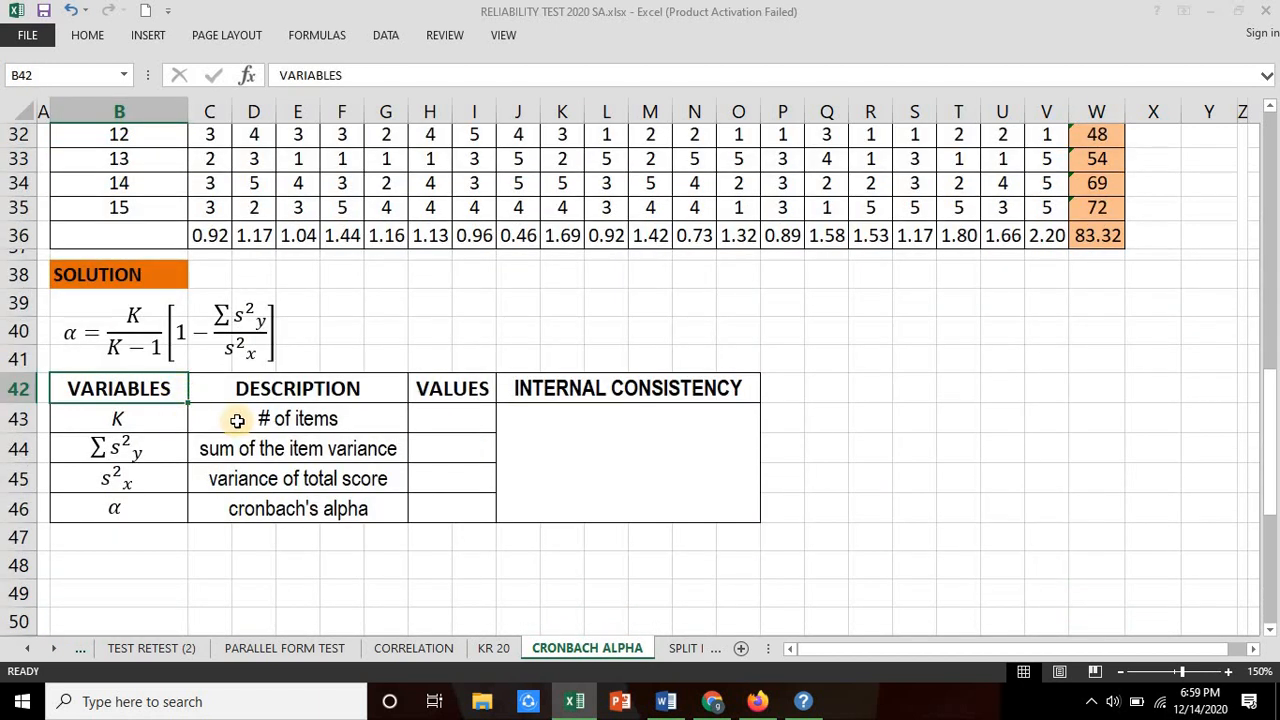
# - Enter K = 20 in H43 and =SUM(C36:V36) in H44, giving 25.17
pyautogui.click(451, 418)
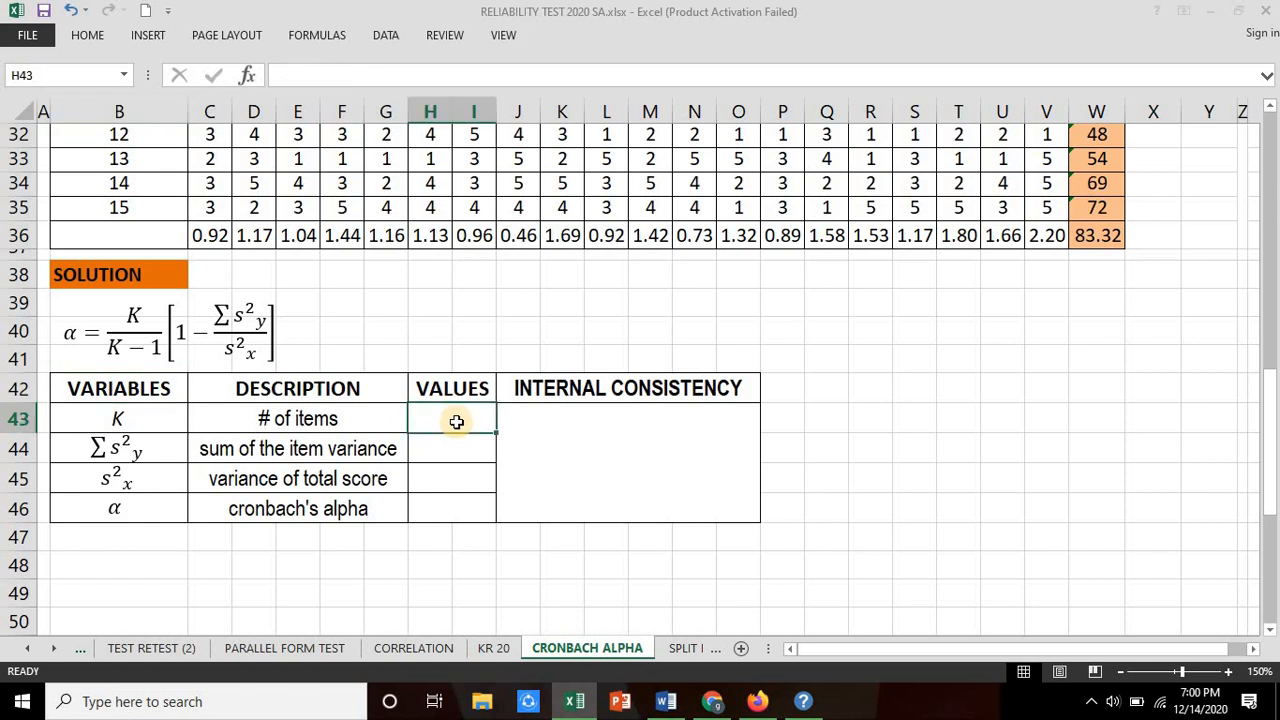
pyautogui.write('20')
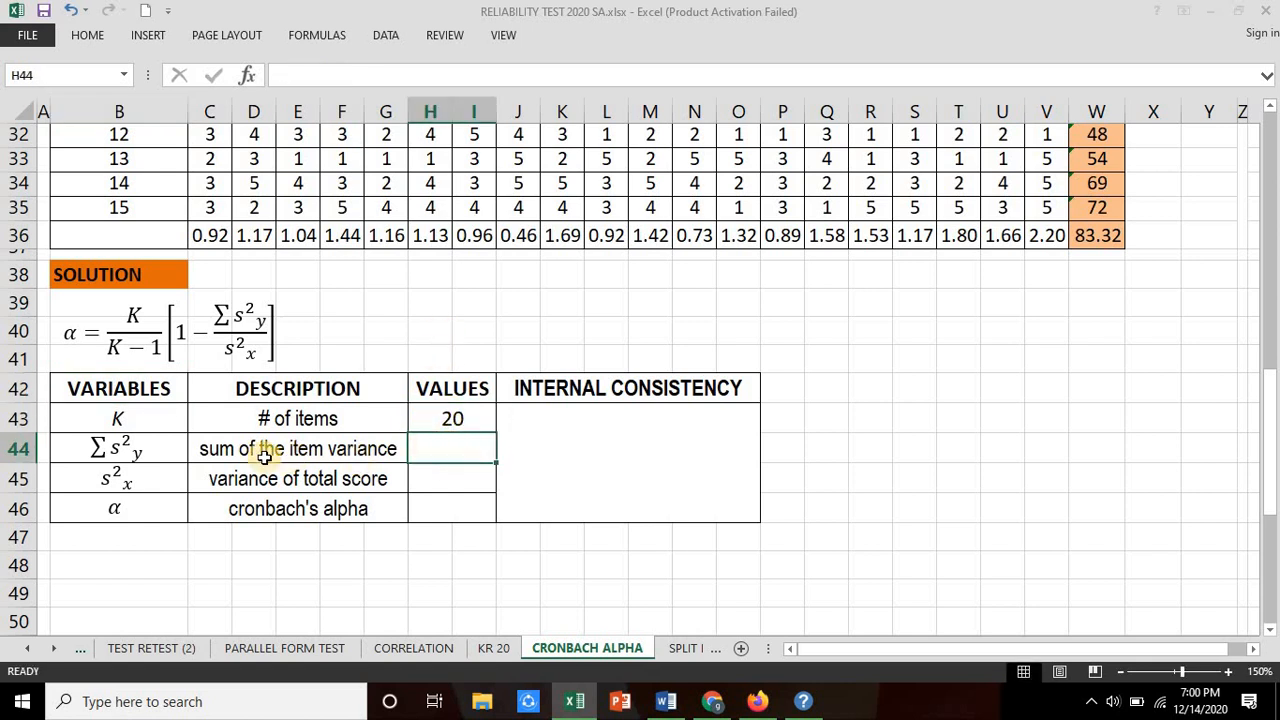
pyautogui.moveTo(200, 455)
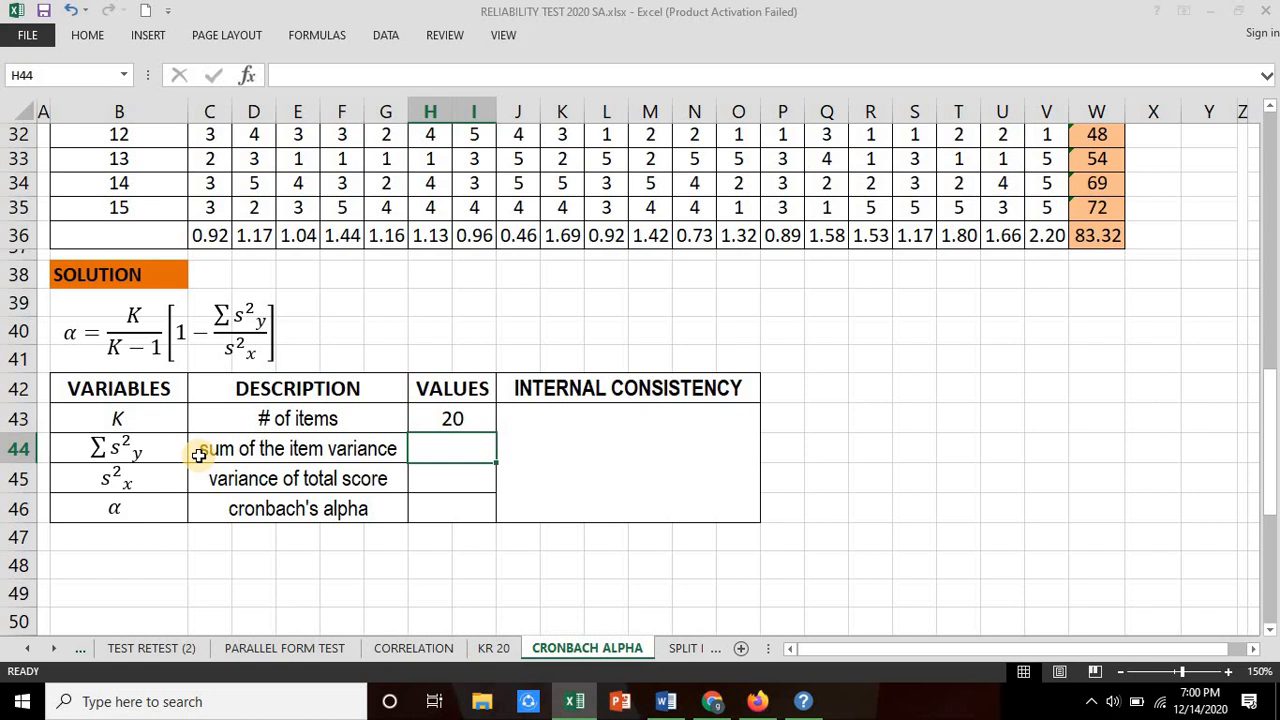
pyautogui.write('=sum(C36')
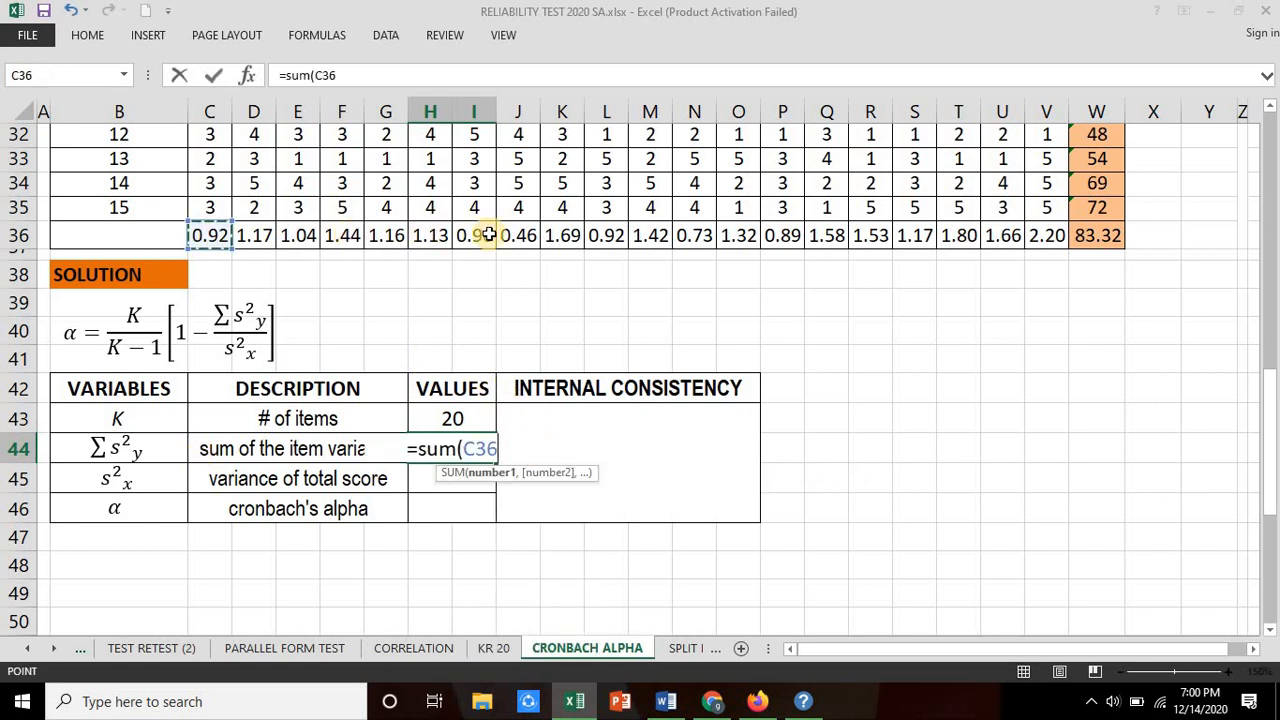
pyautogui.moveTo(209, 235); pyautogui.dragTo(914, 235)
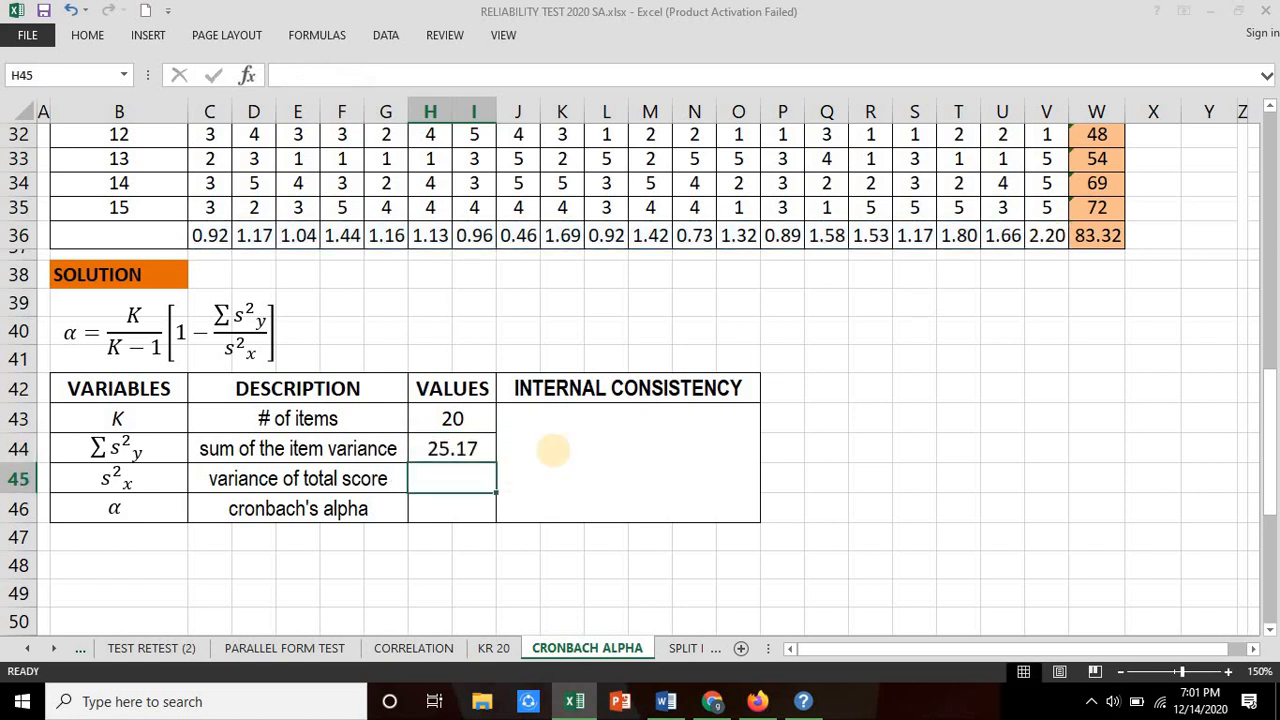
pyautogui.moveTo(543, 460)
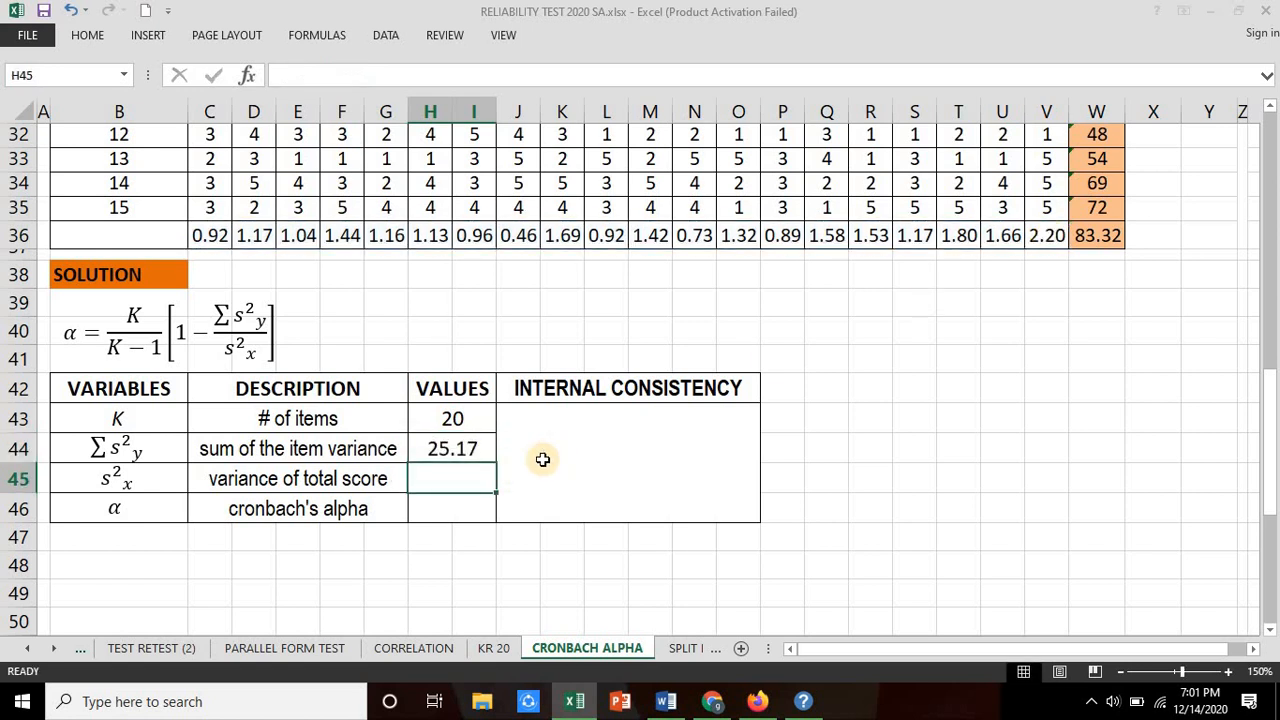
pyautogui.moveTo(196, 484)
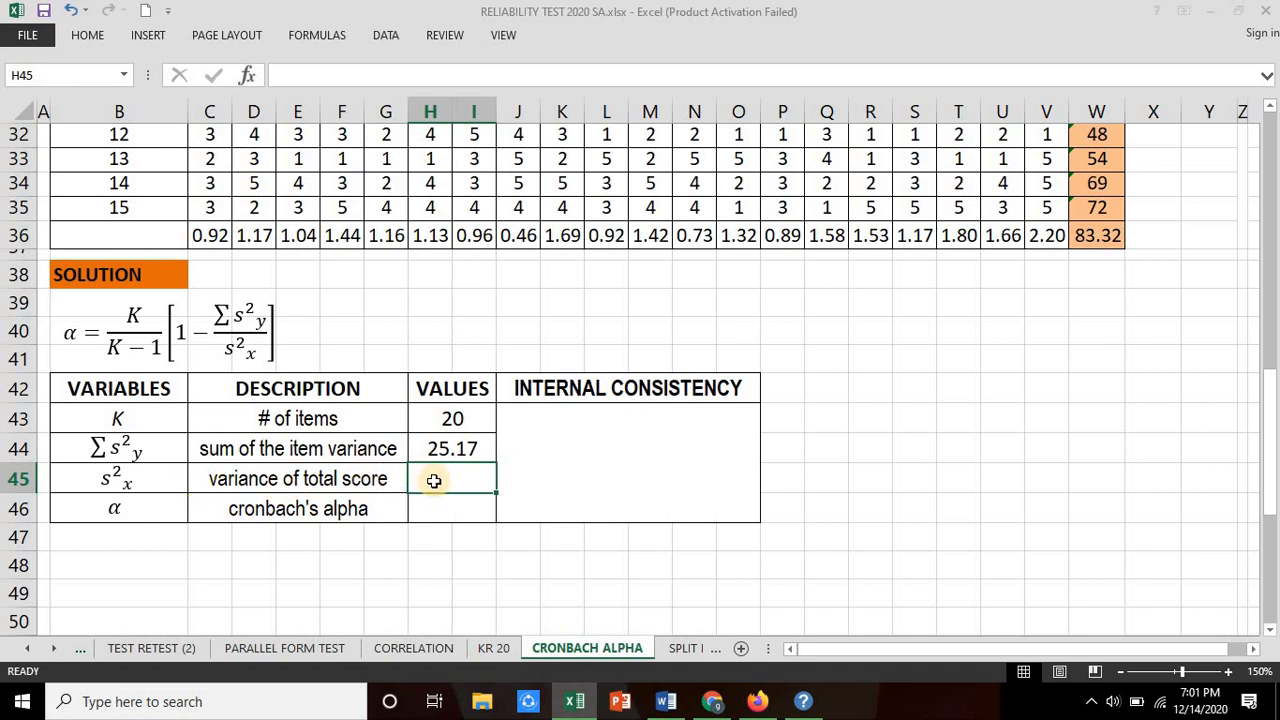
pyautogui.write('=STDEV.P')
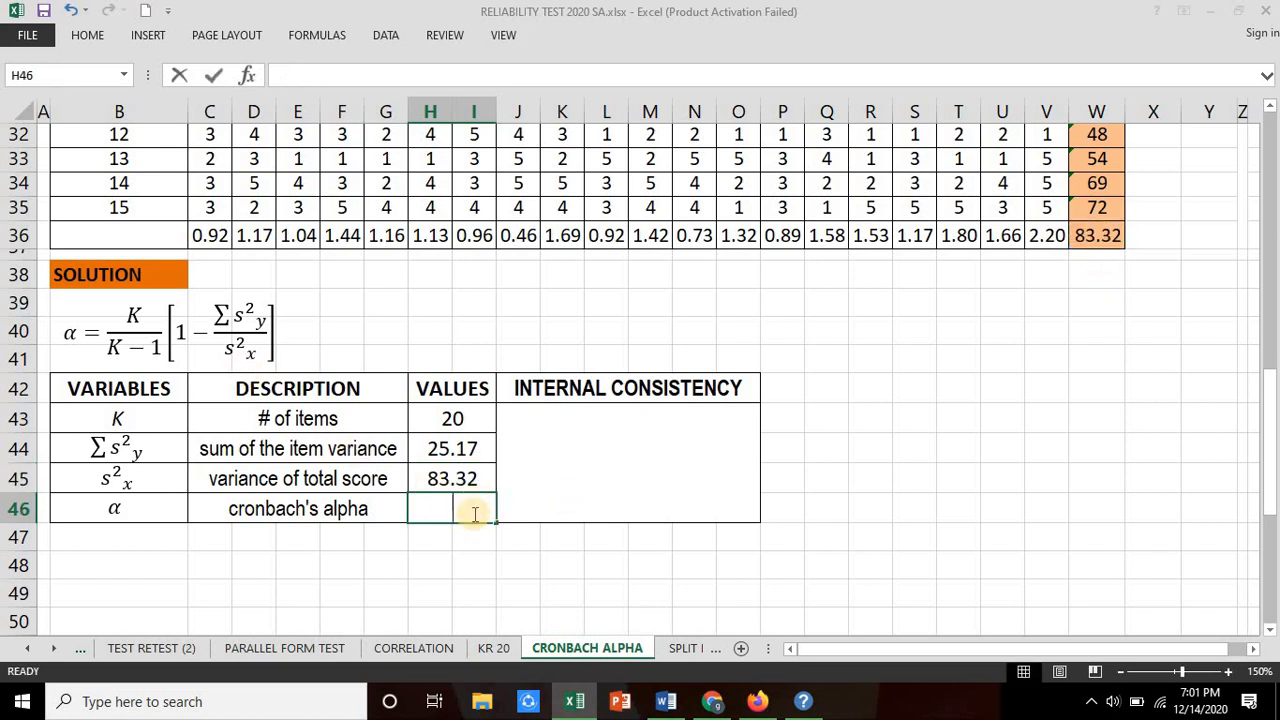
# - Enter =(H43/(H43-1))*(1-H44/H45) in H46, giving alpha 0.73458
pyautogui.write('=')
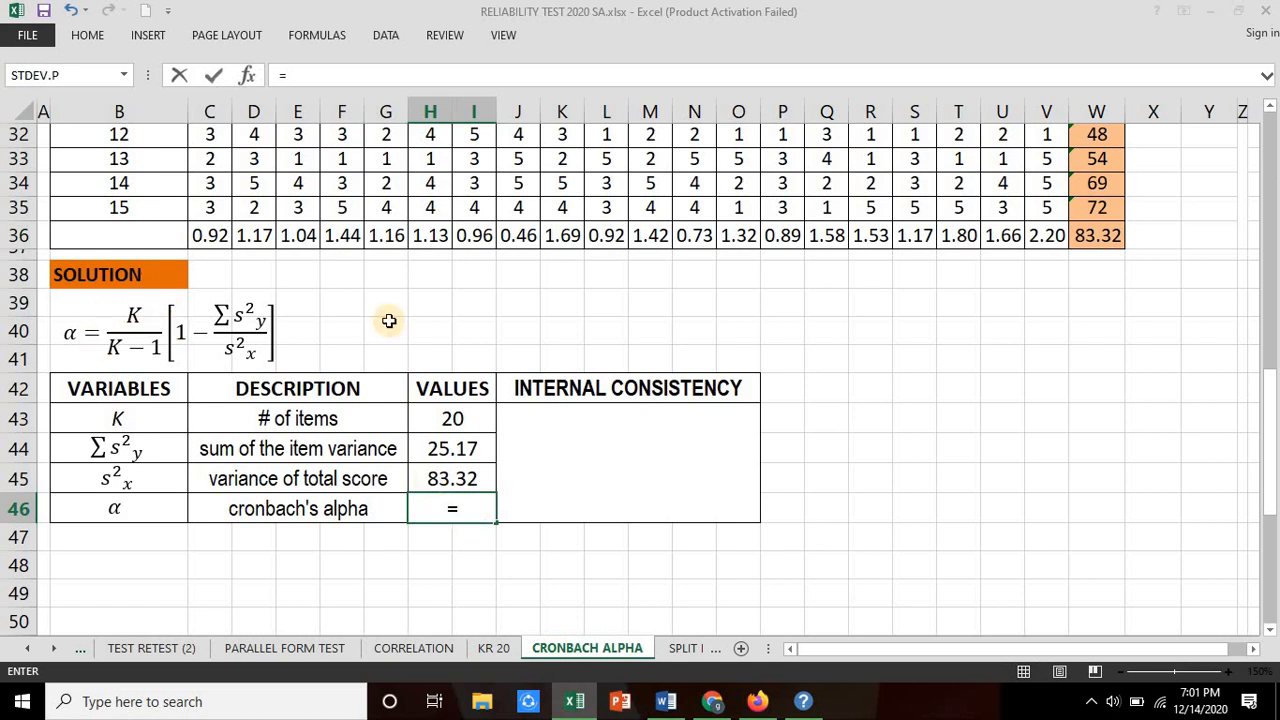
pyautogui.write('()')
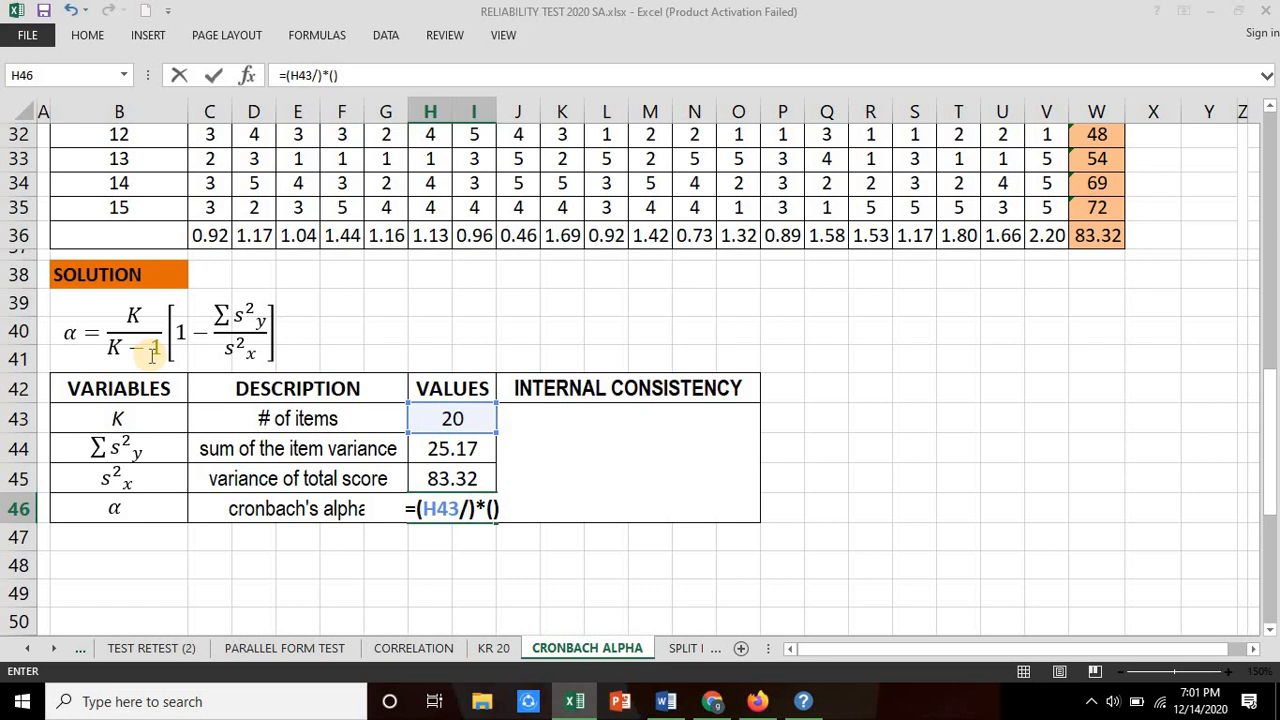
pyautogui.write('(')
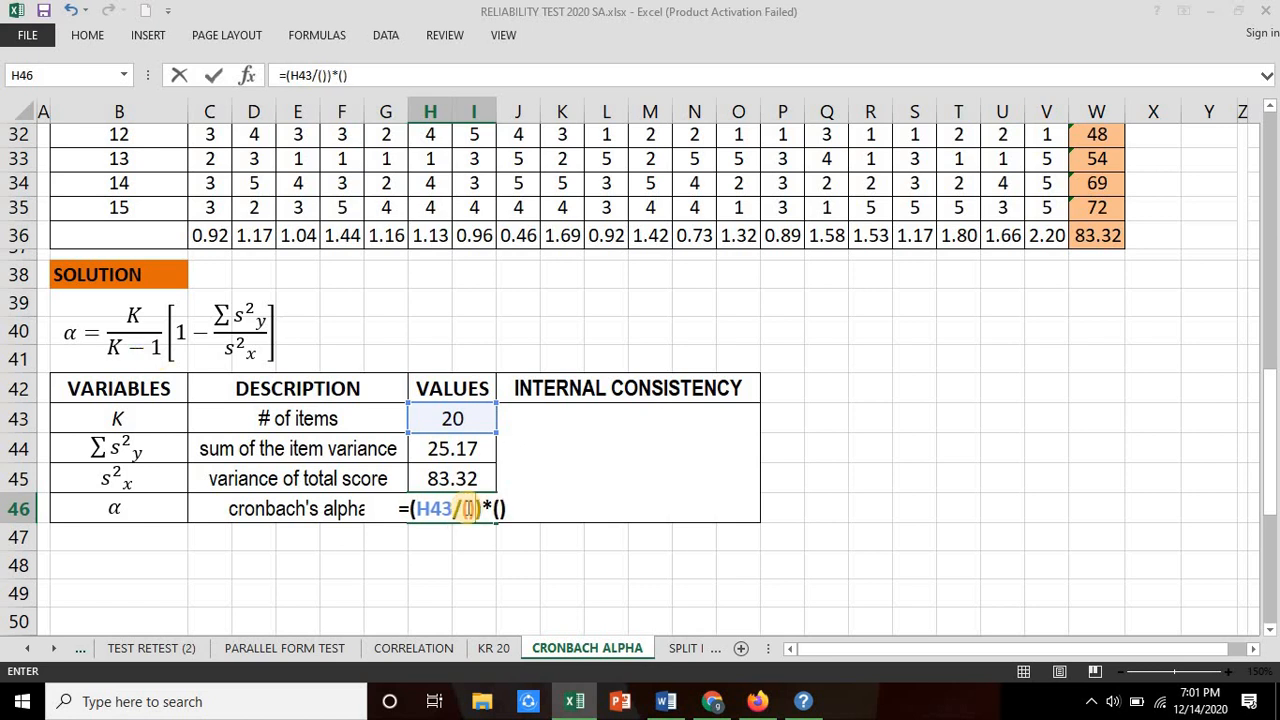
pyautogui.click(452, 418)
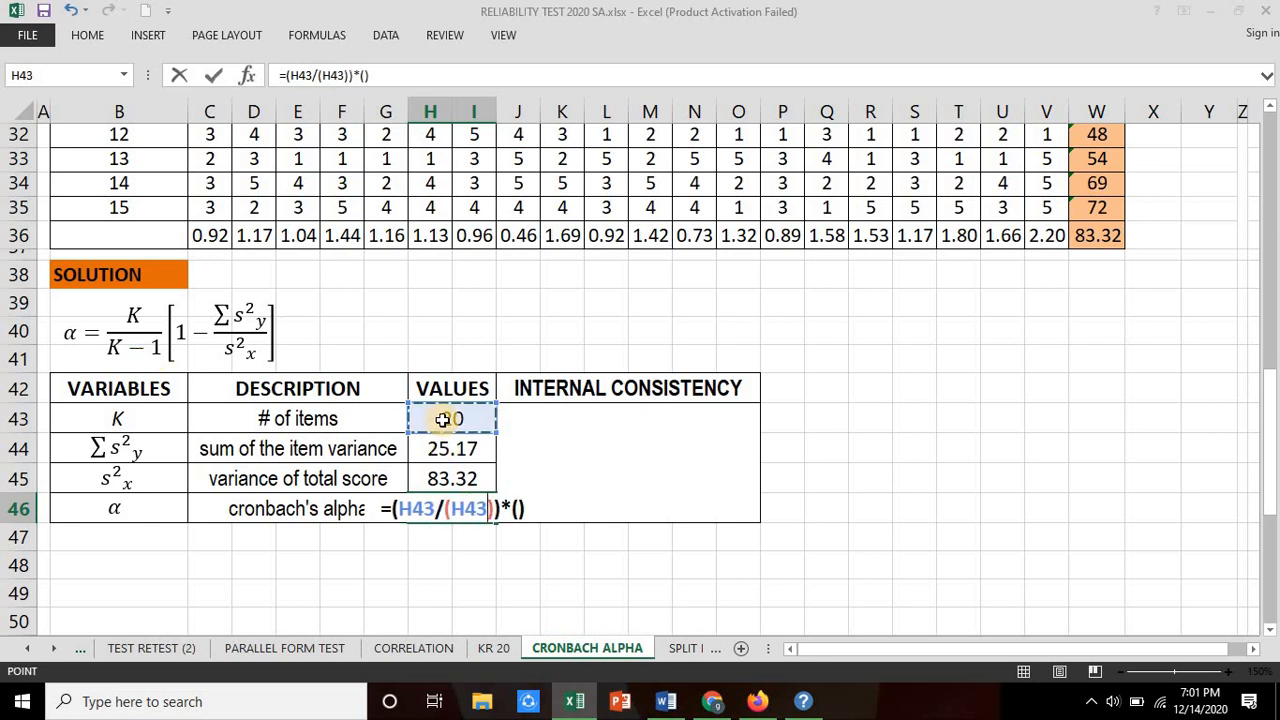
pyautogui.write('-1')
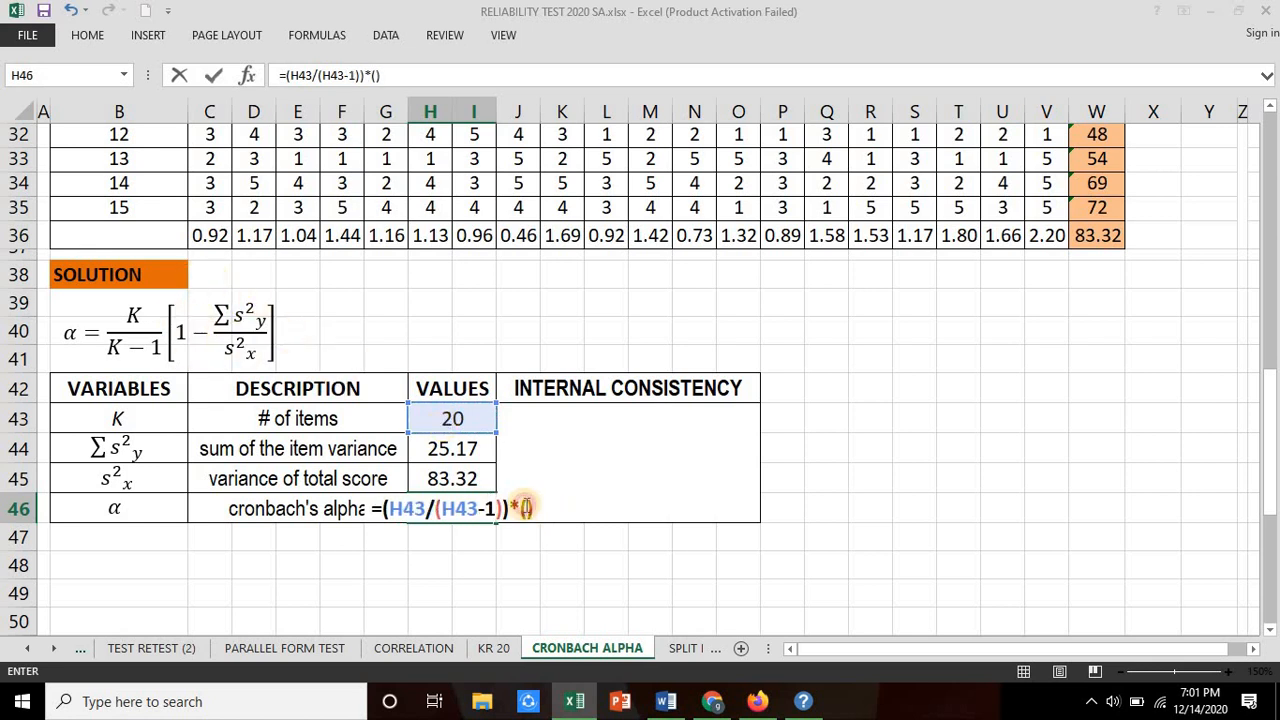
pyautogui.write('1-')
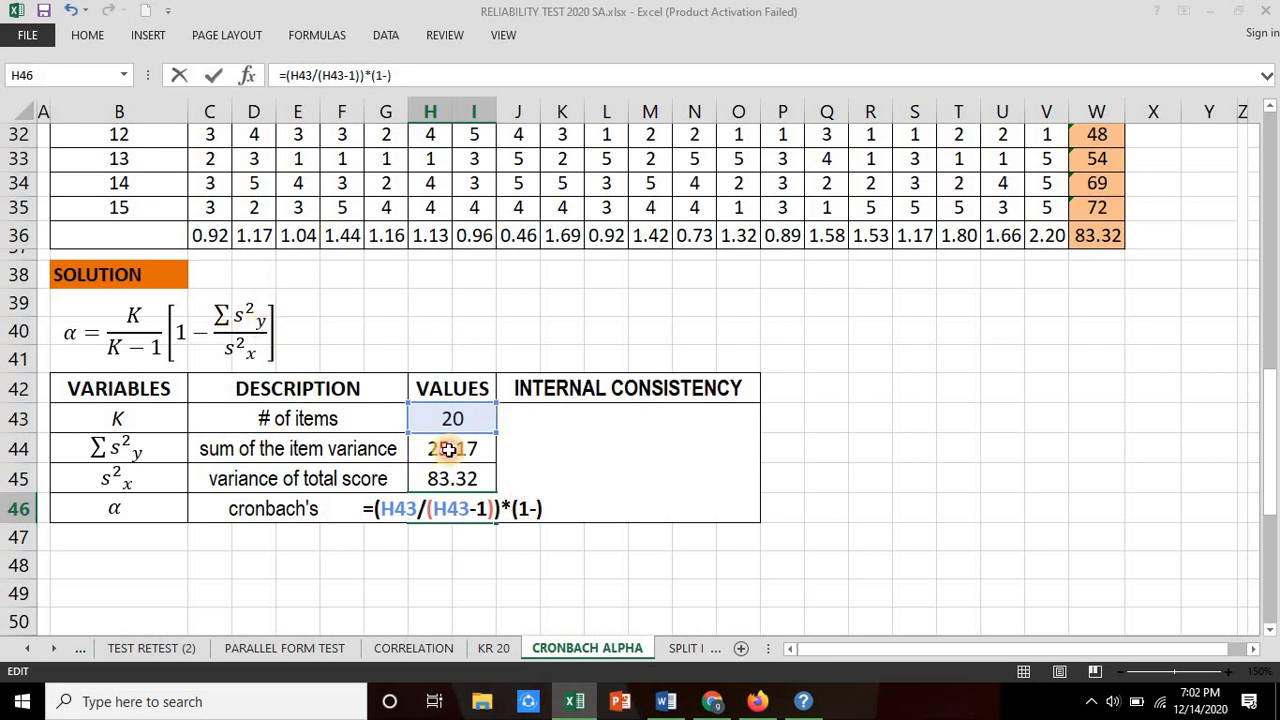
pyautogui.click(452, 448)
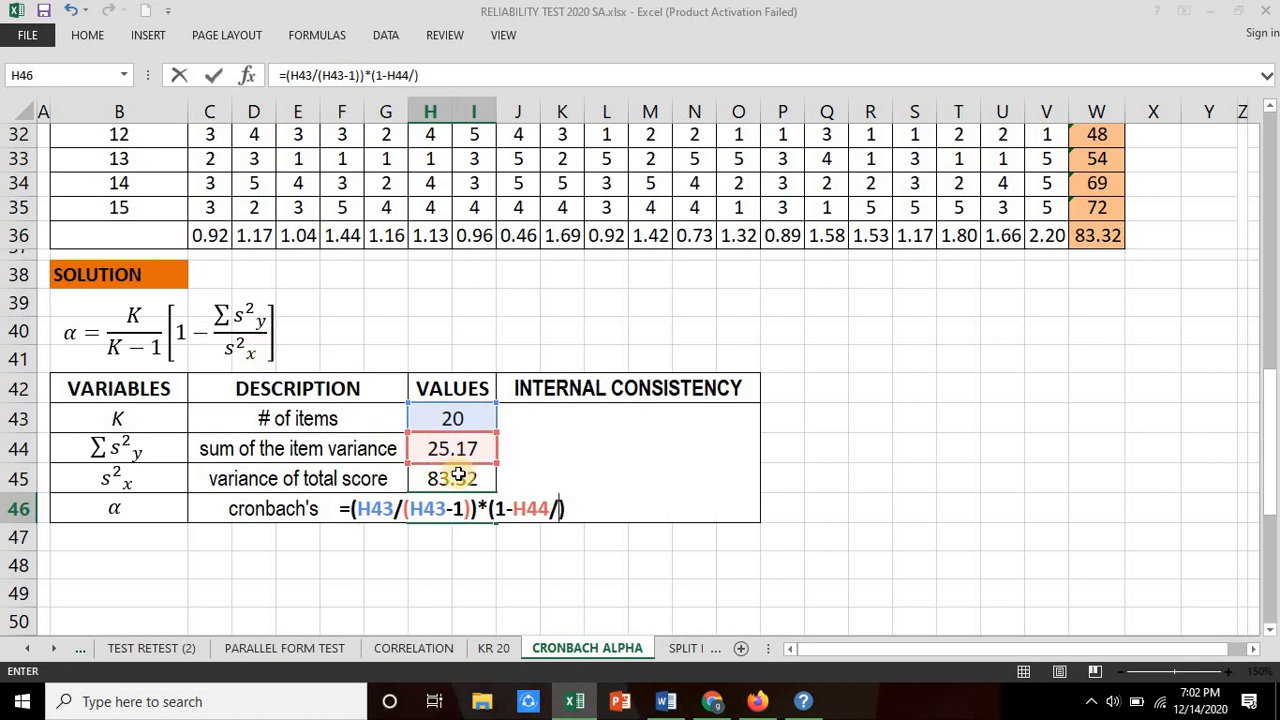
pyautogui.click(452, 478)
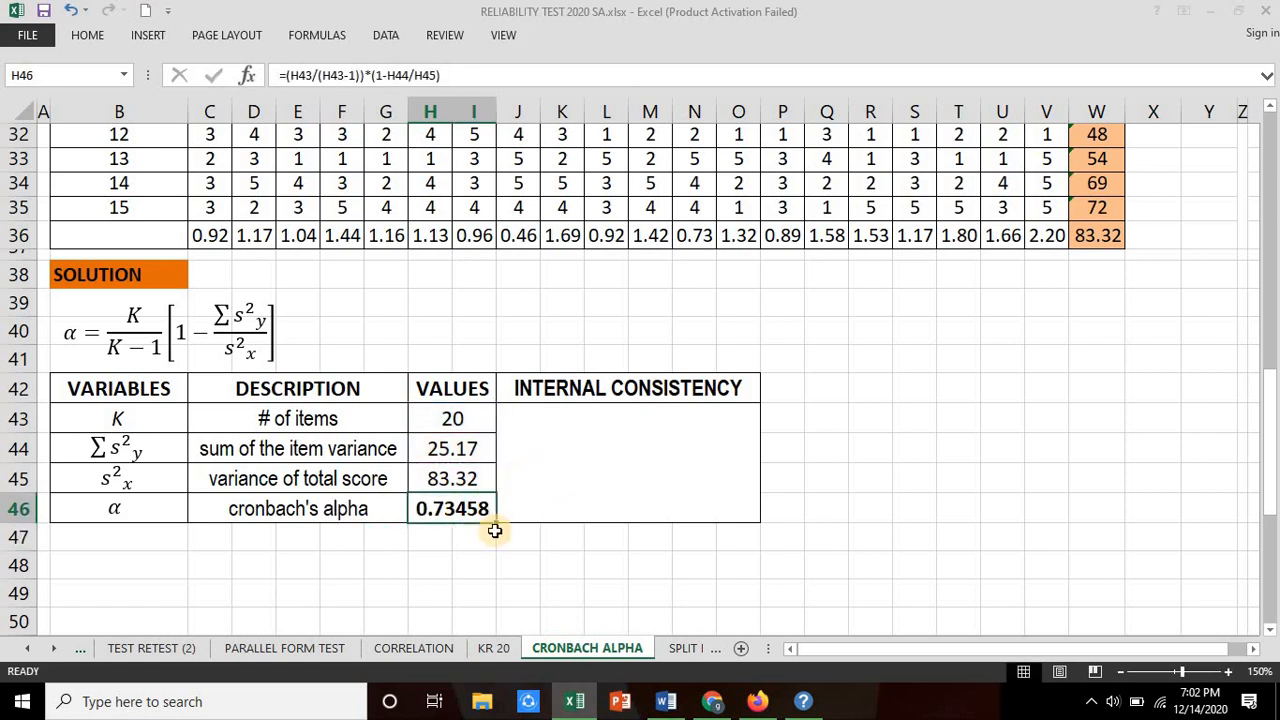
pyautogui.moveTo(476, 534)
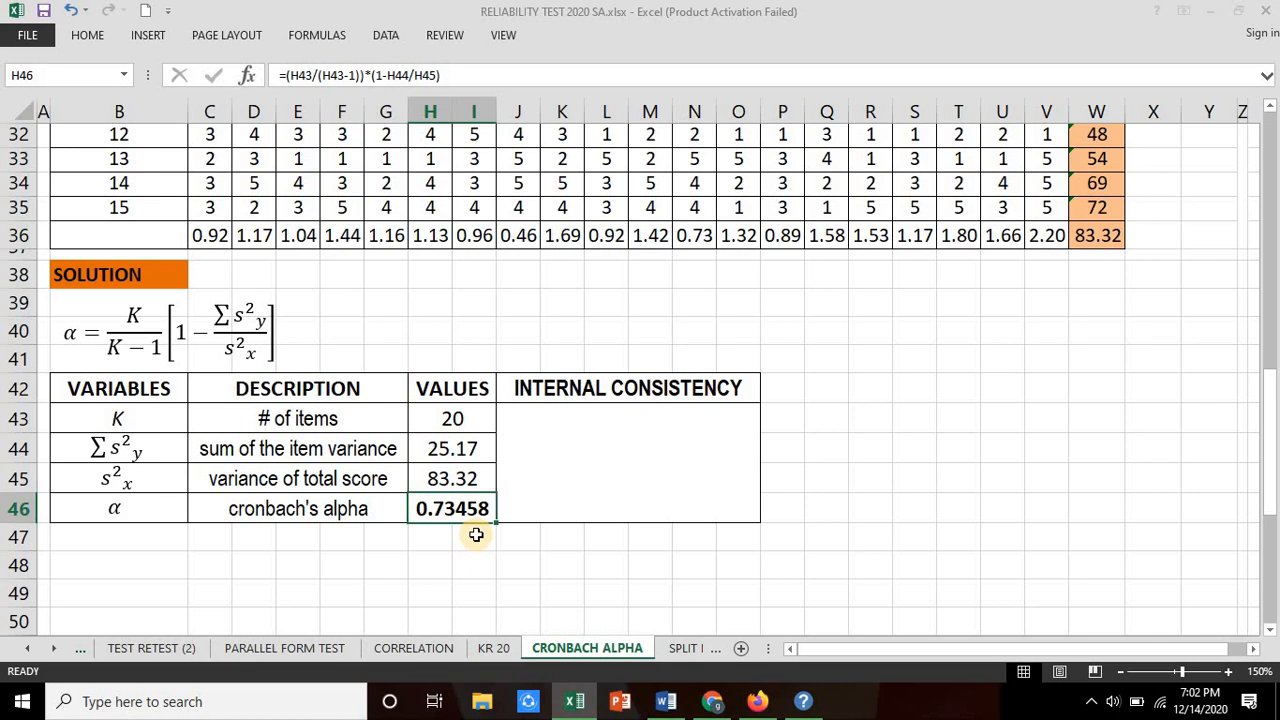
pyautogui.moveTo(470, 535)
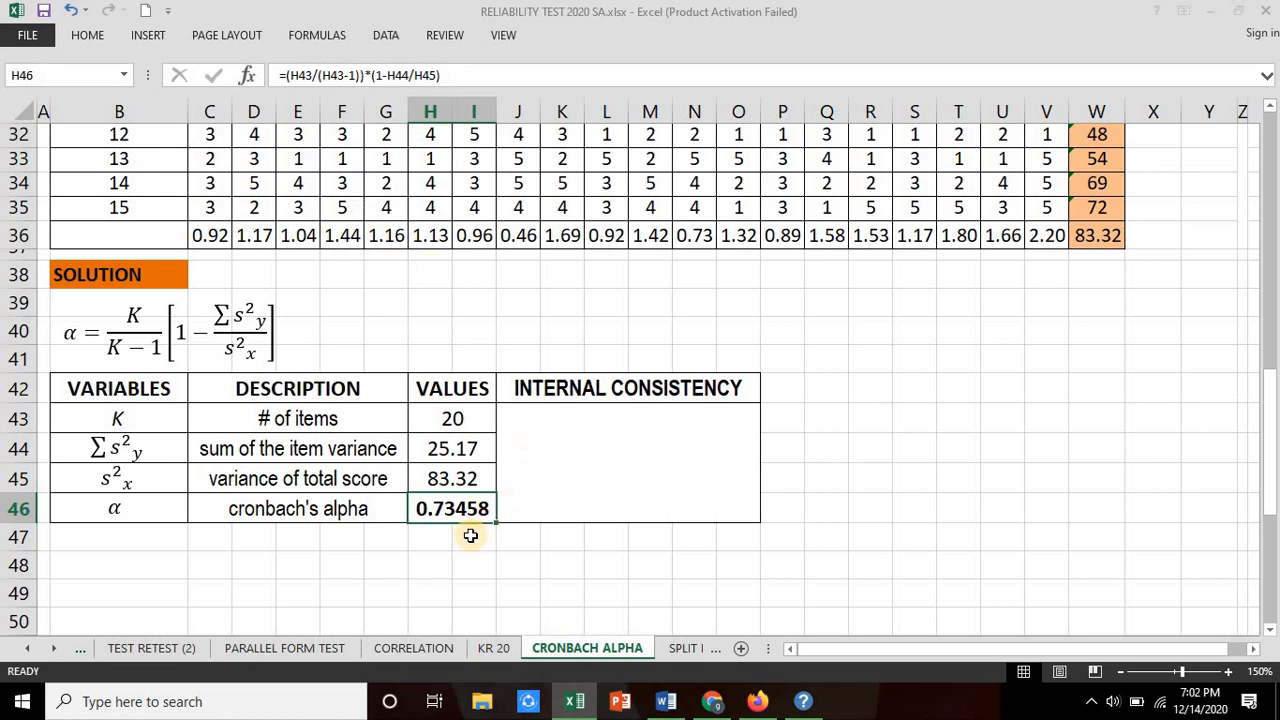
# - Decrease the decimal places on H46 so alpha displays as 0.73
pyautogui.click(87, 35)
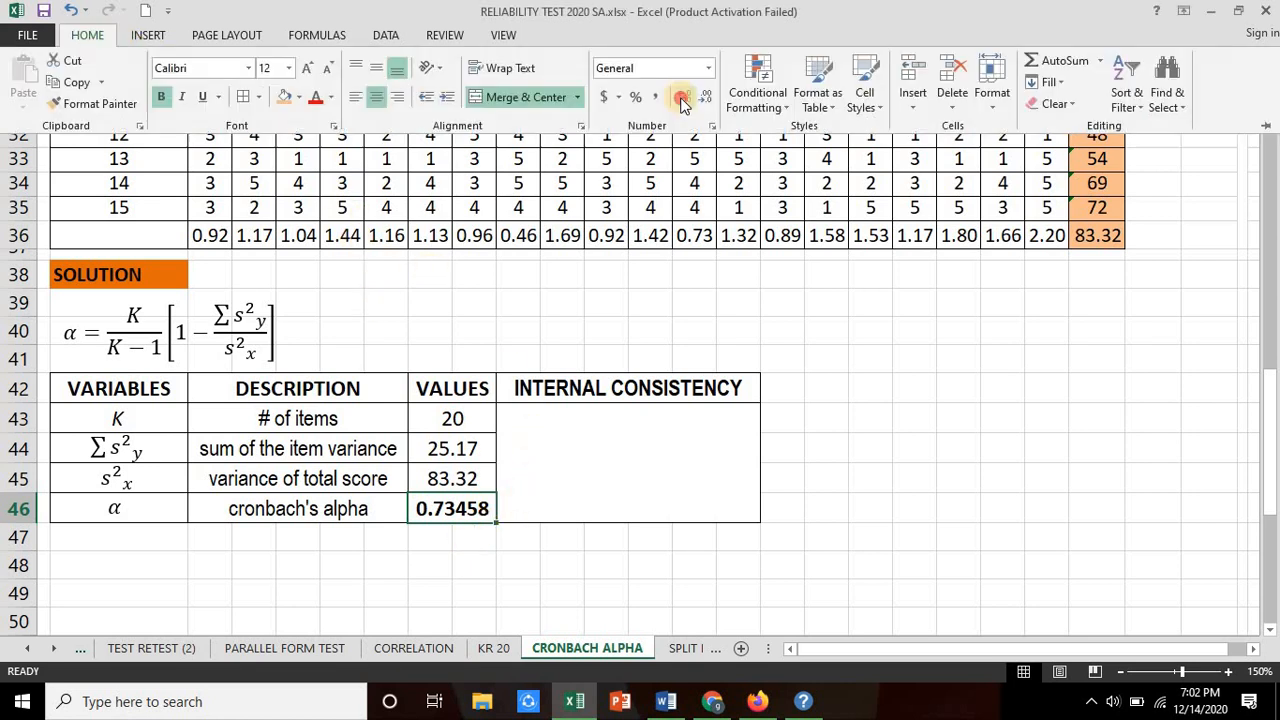
pyautogui.click(685, 97)
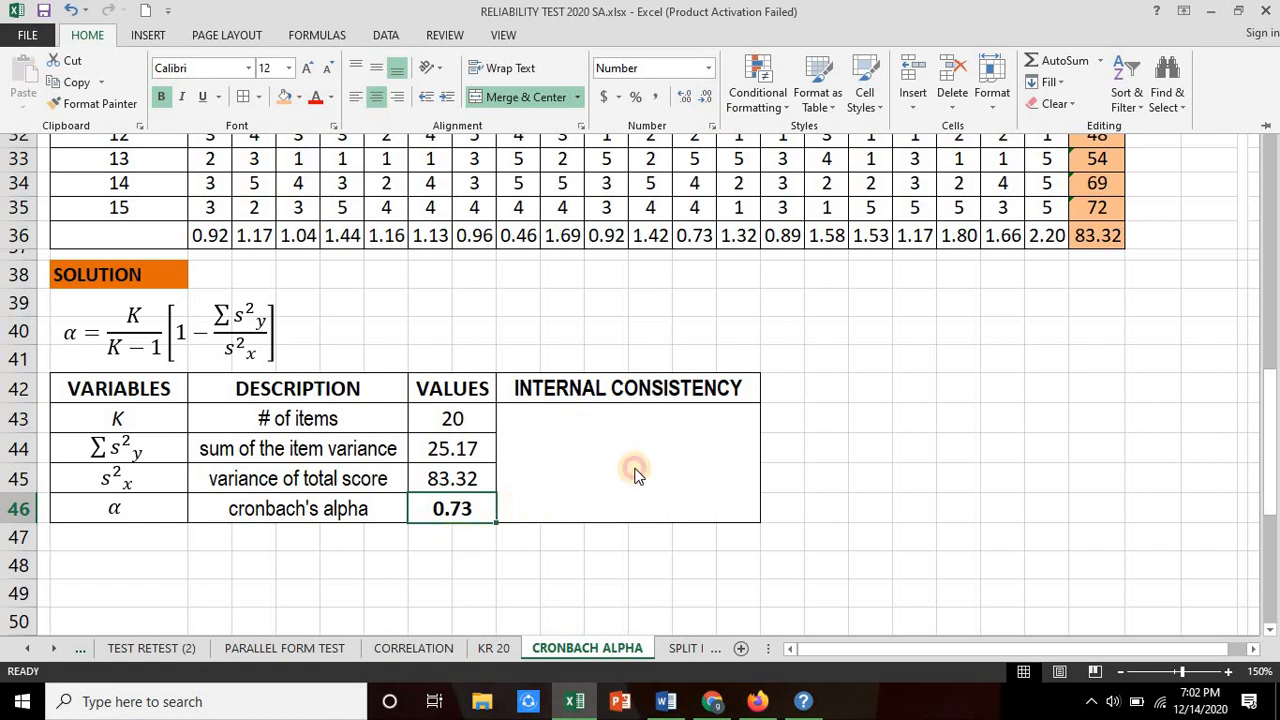
pyautogui.click(627, 460)
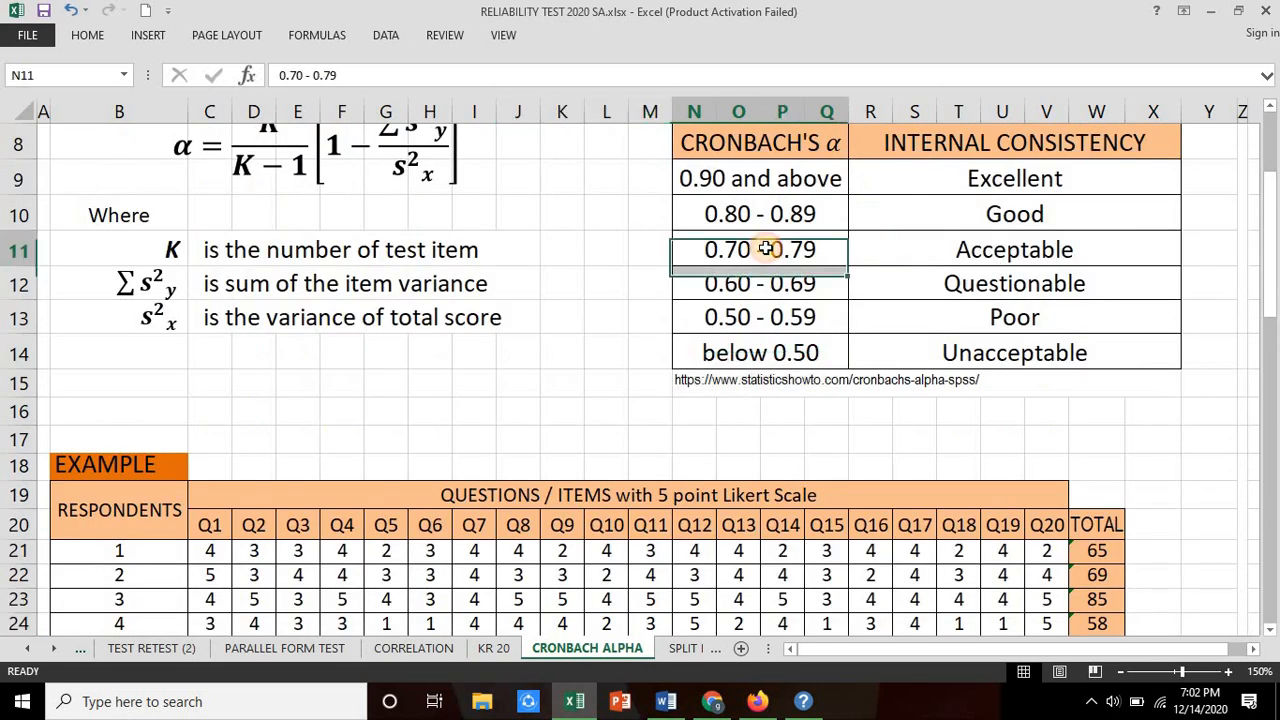
pyautogui.moveTo(865, 250)
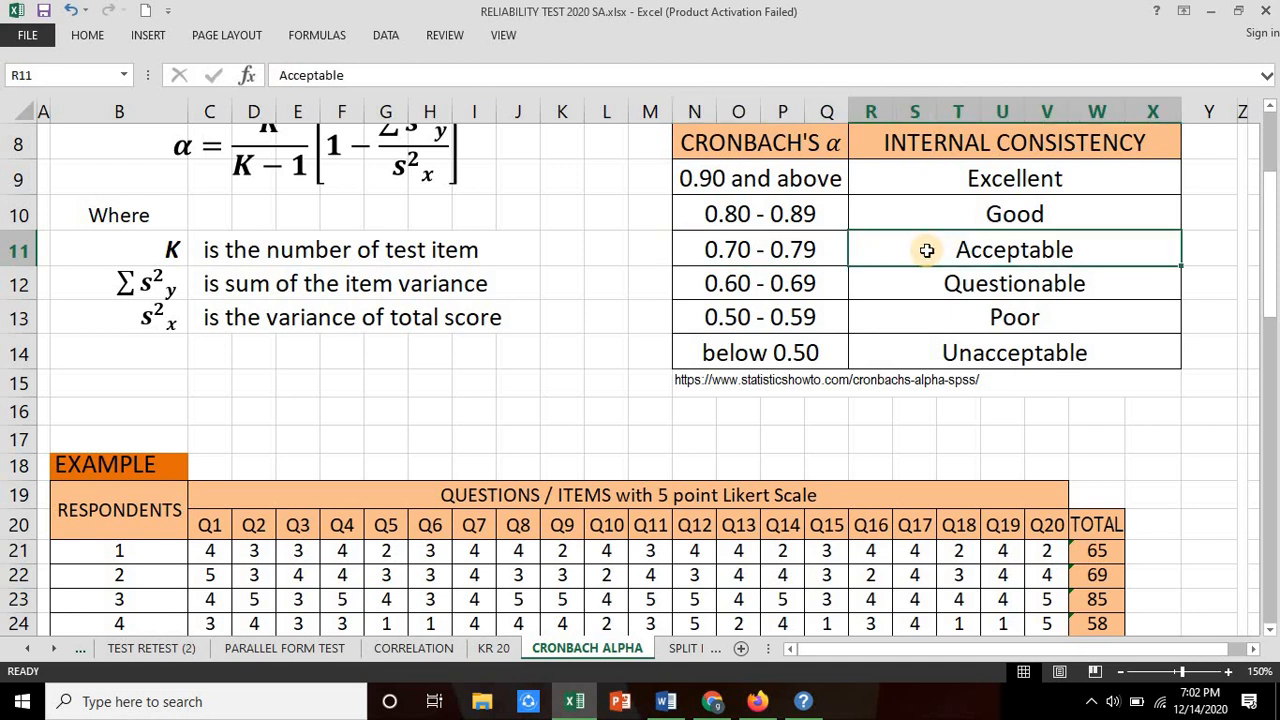
pyautogui.moveTo(1271, 245)
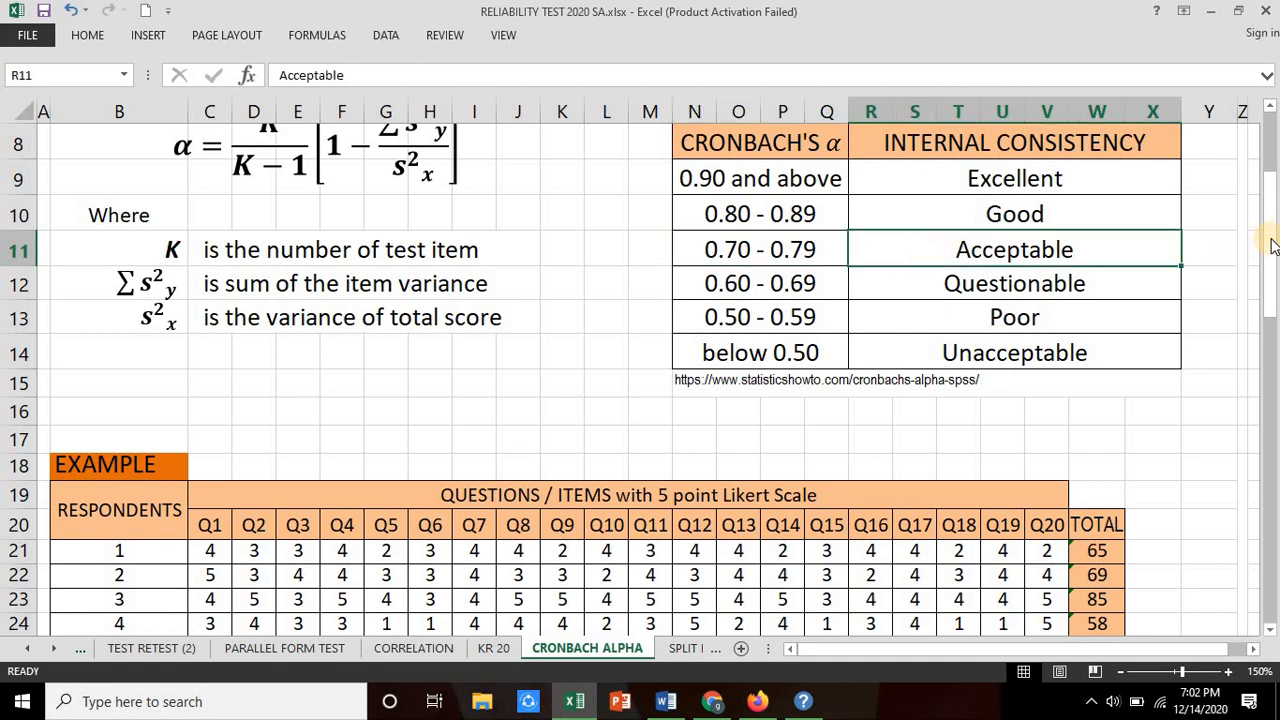
pyautogui.scroll(-3)
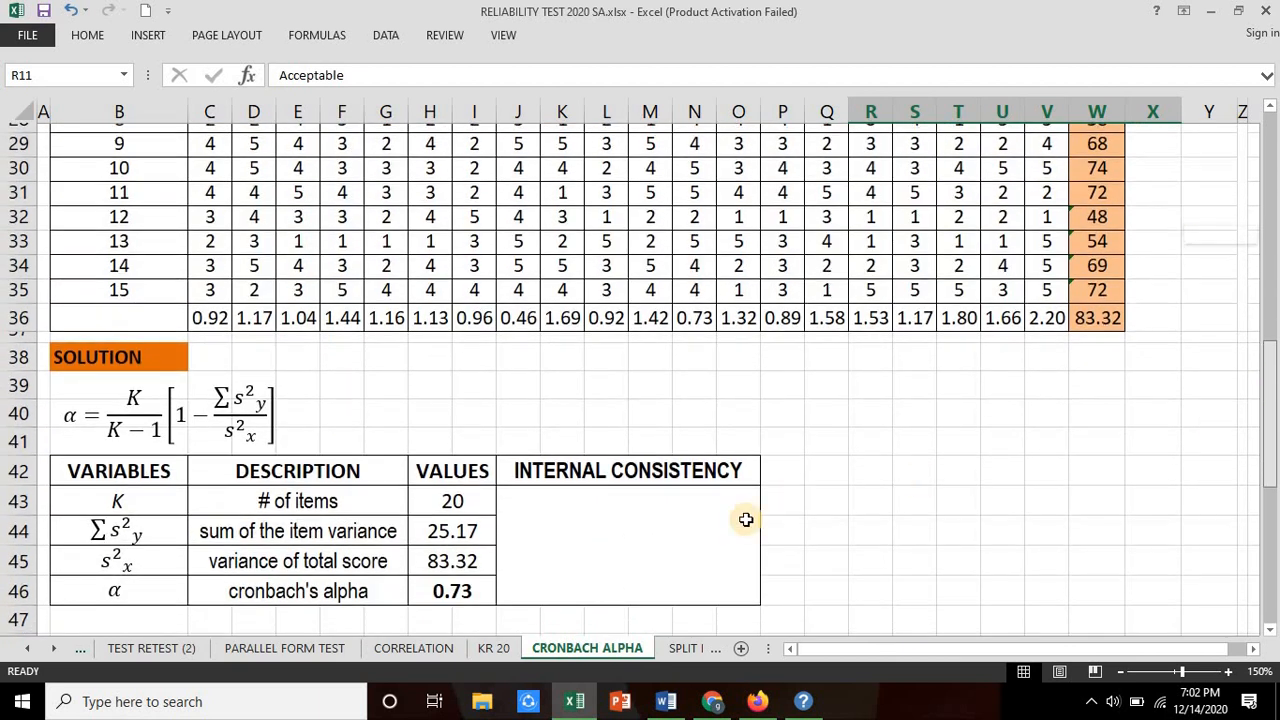
# - Type 'Acceptable' as the internal consistency rating for alpha 0.73
pyautogui.write('Acc')
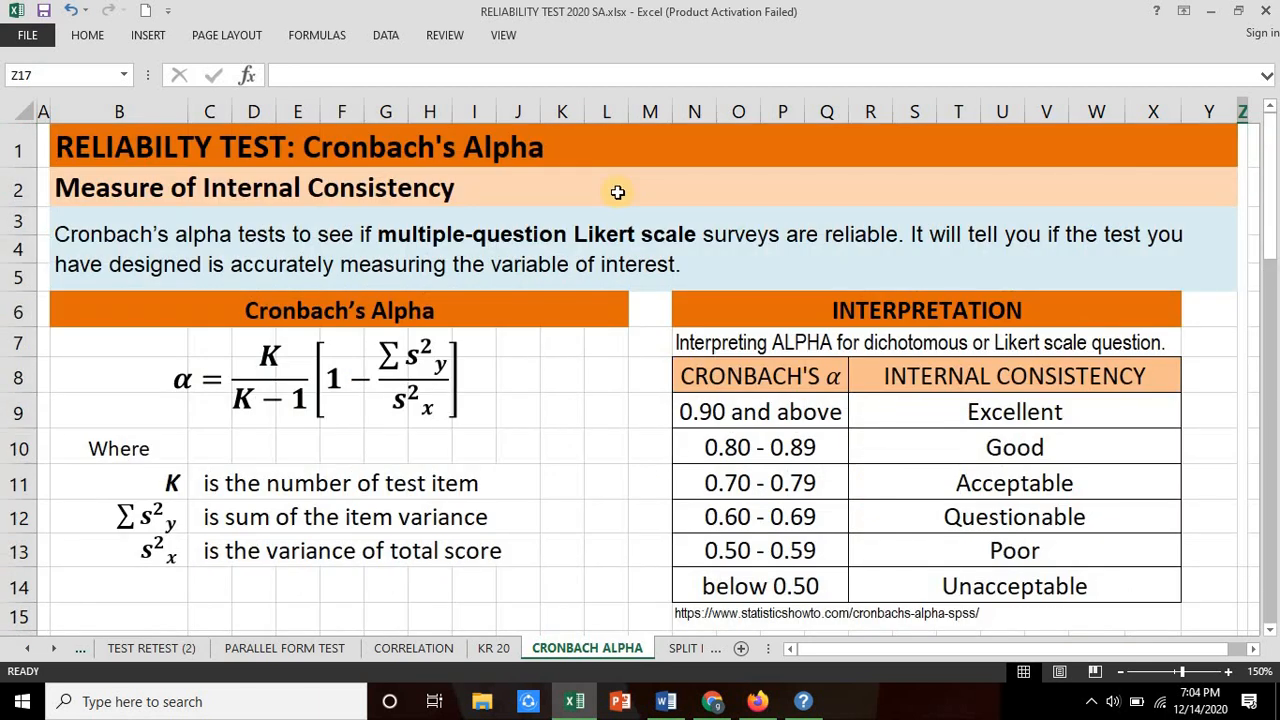
pyautogui.moveTo(563, 189)
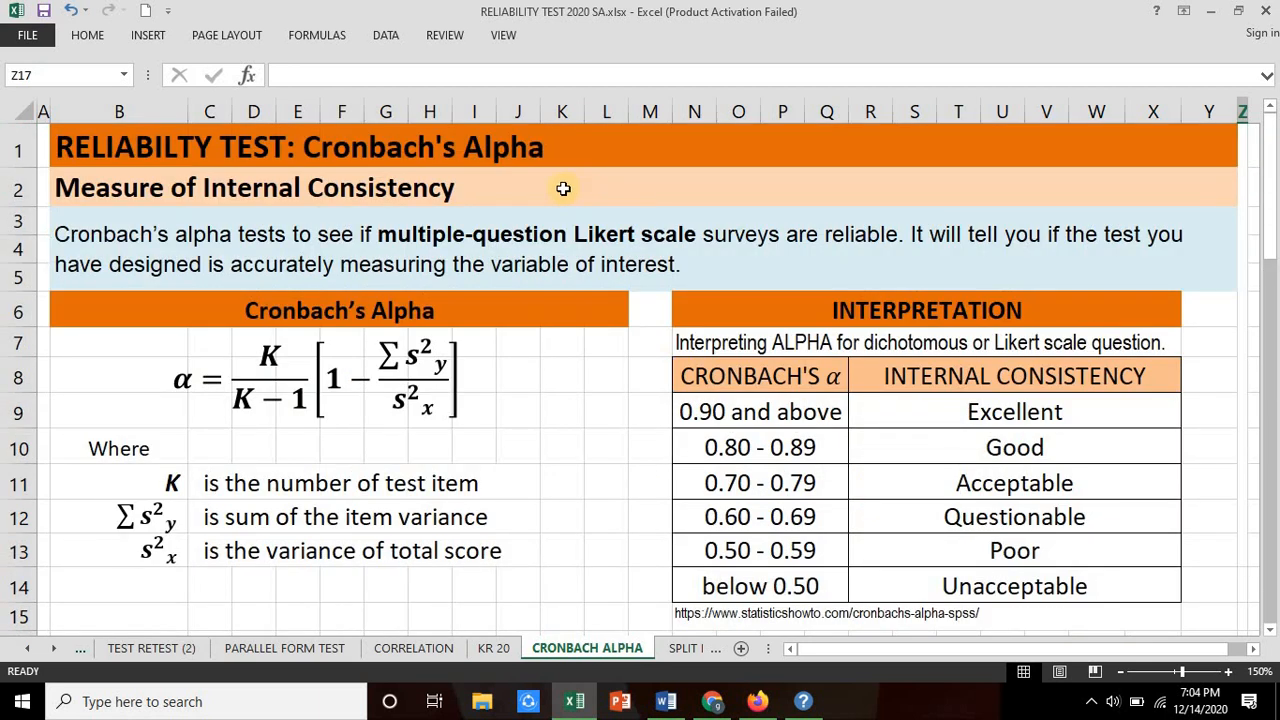